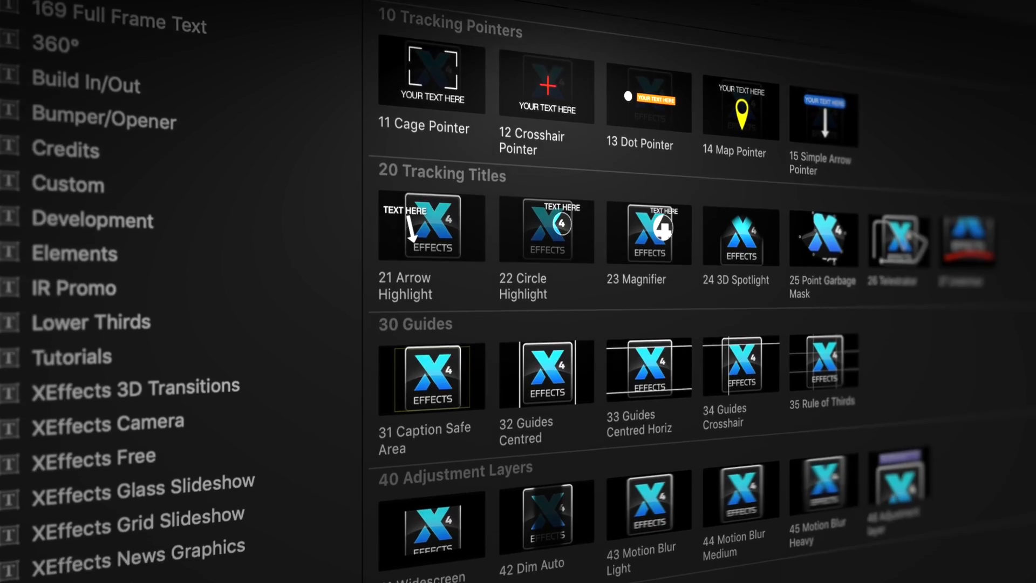
Step: Lower the 3D Perspective Pro Angle Of View slider from 45° to 44°
scroll("down", 3)
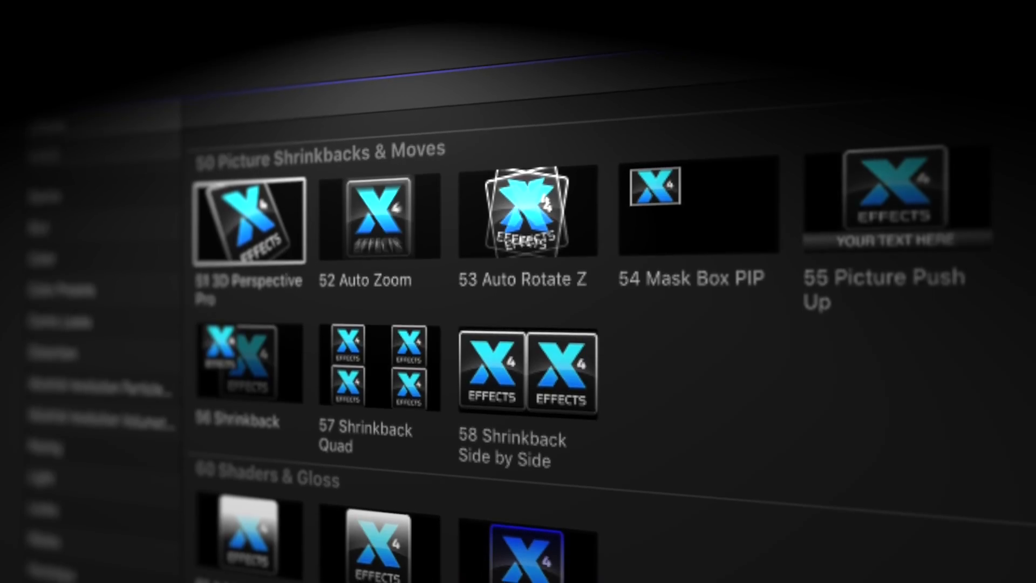
scroll("down", 3)
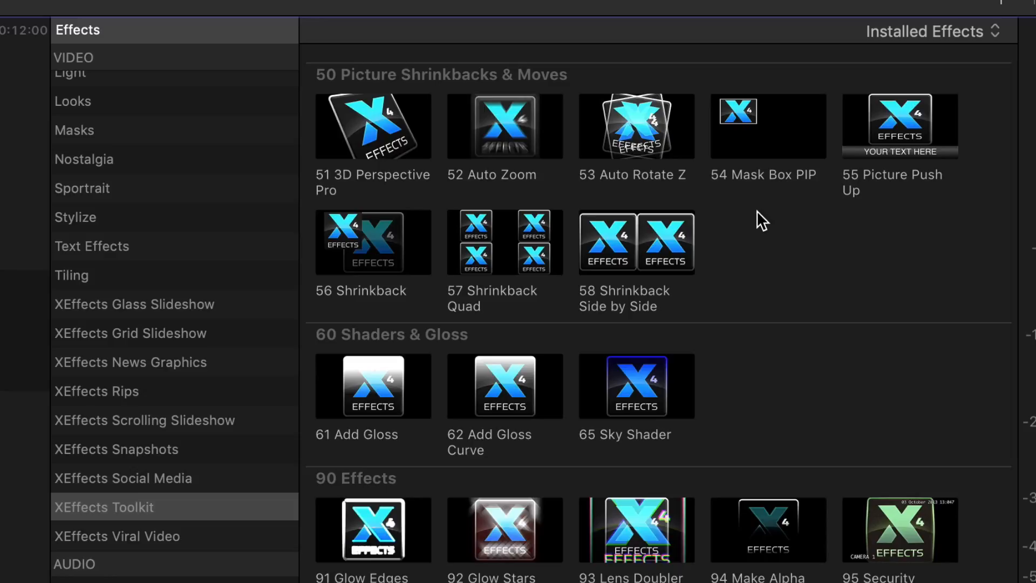
mouse_move(368, 204)
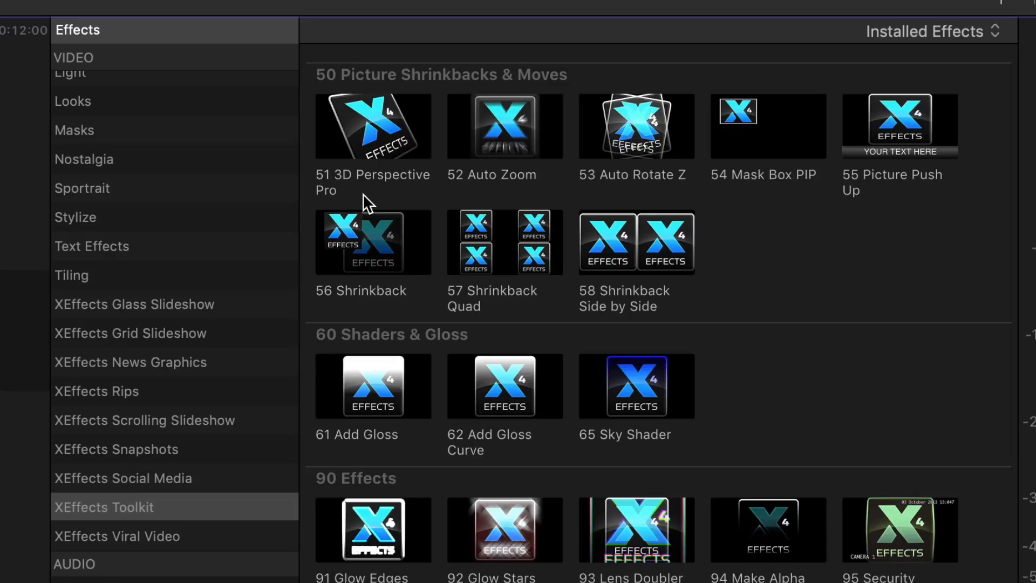
mouse_move(370, 201)
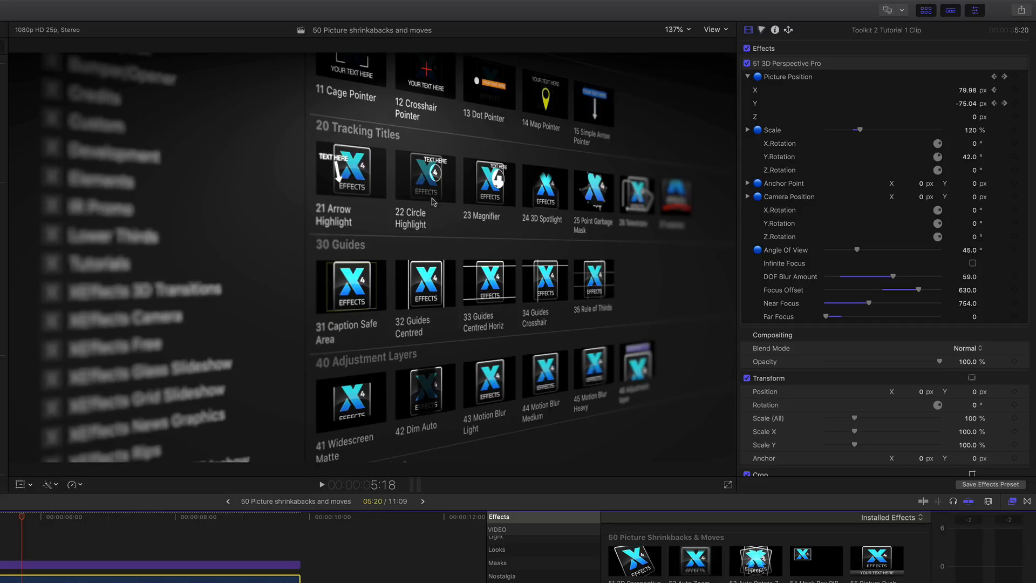
mouse_move(407, 151)
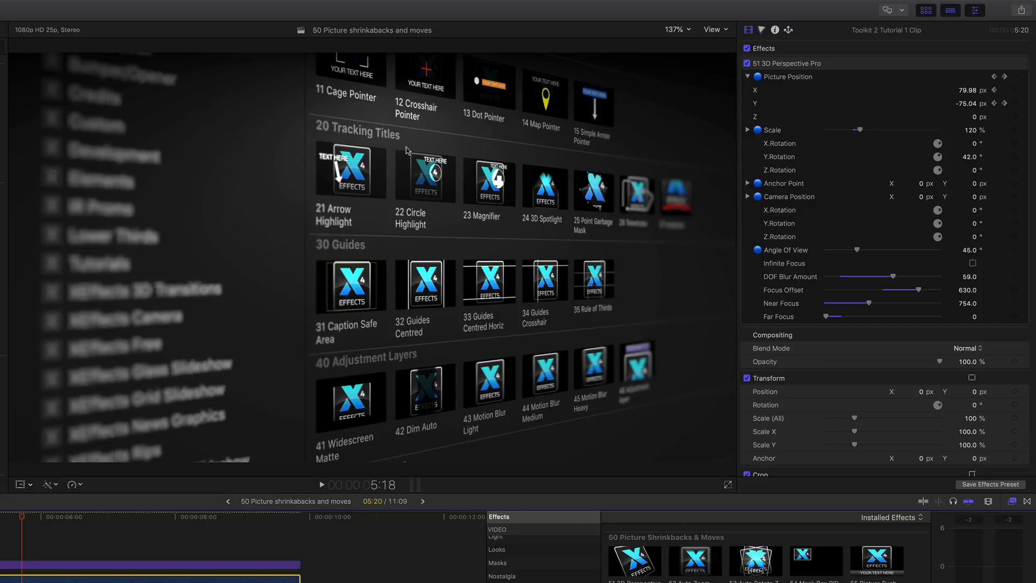
mouse_move(396, 194)
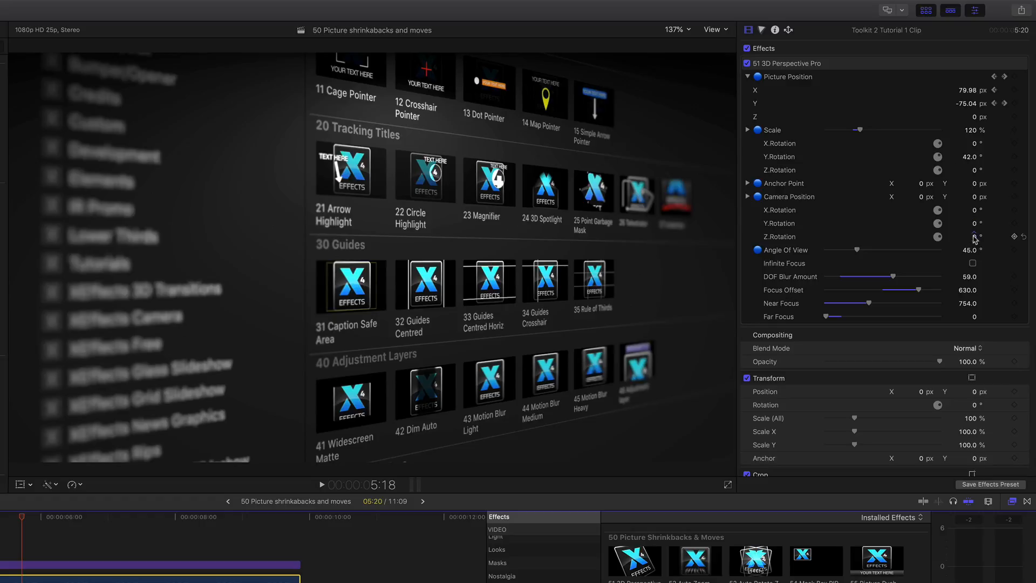
left_click_drag(969, 236, 965, 236)
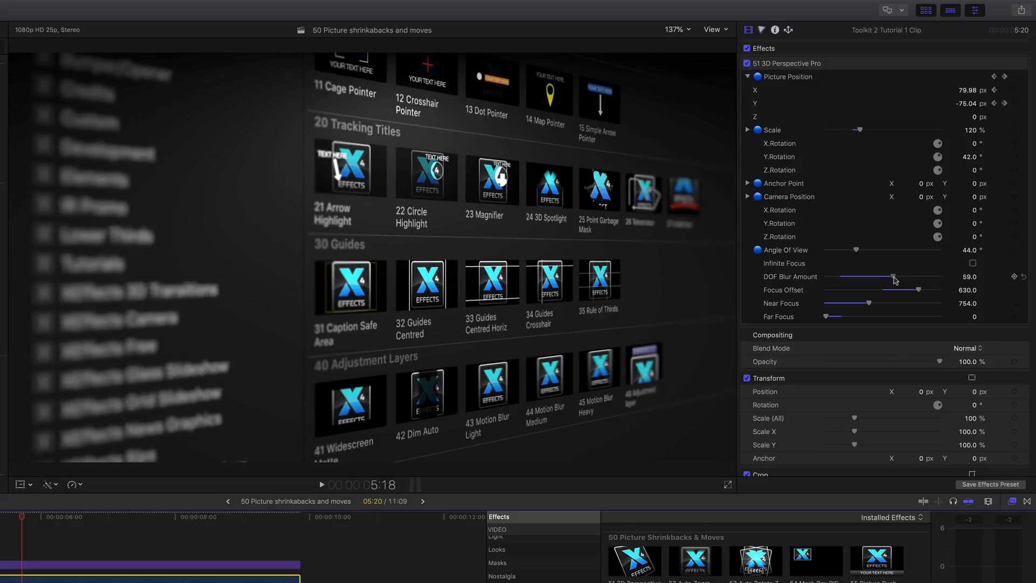
Step: Max out DOF blur and sweep the focus offset through -259, -870 and -203 to experiment
left_click_drag(893, 276, 940, 277)
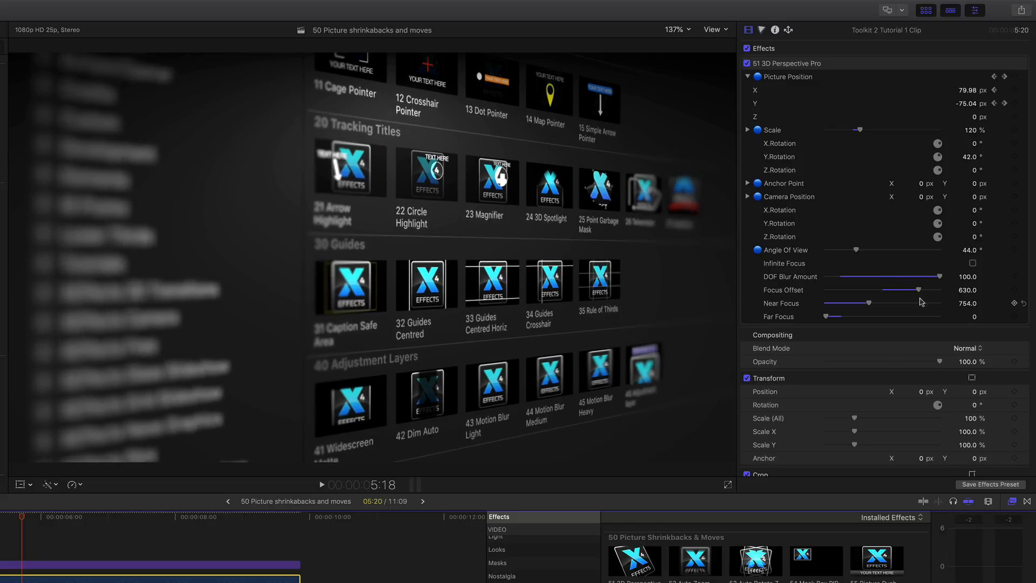
left_click_drag(918, 289, 912, 289)
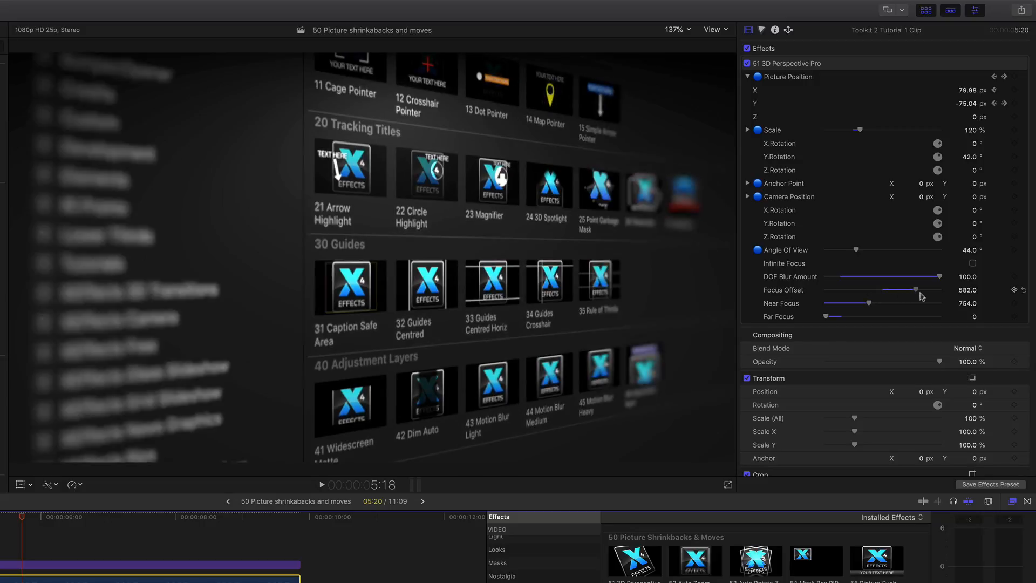
left_click_drag(912, 290, 869, 291)
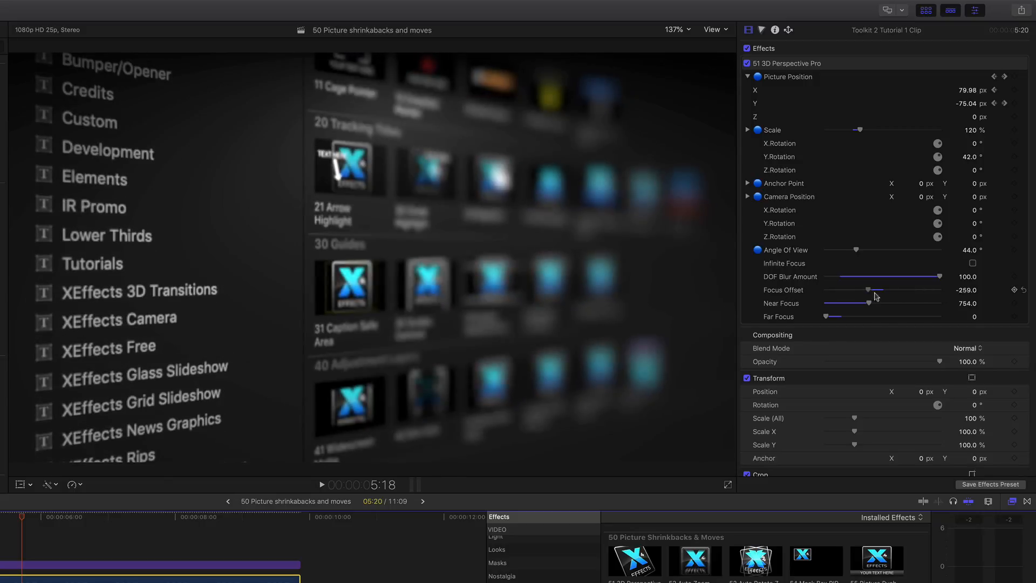
left_click_drag(875, 289, 834, 289)
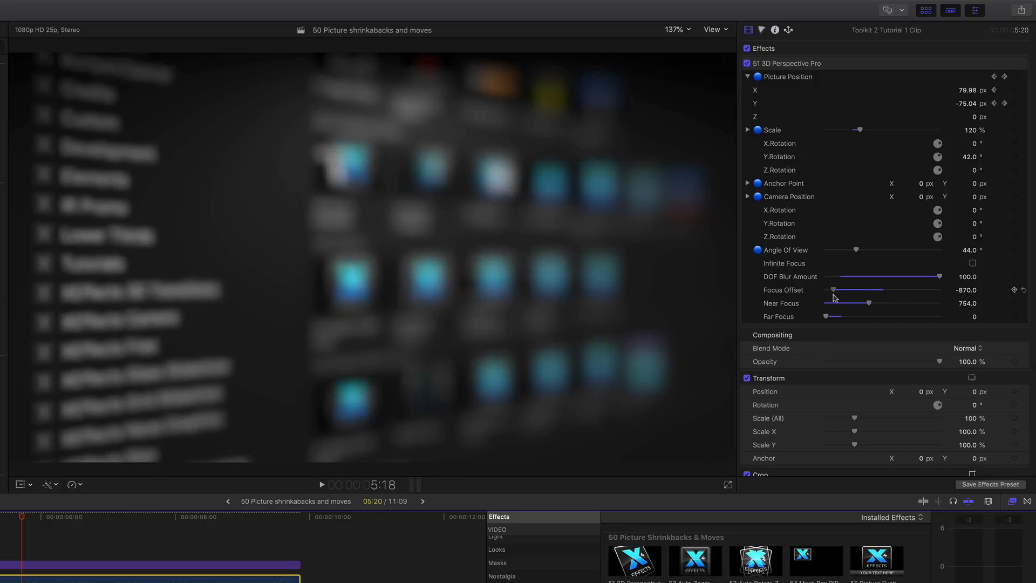
left_click_drag(835, 290, 870, 289)
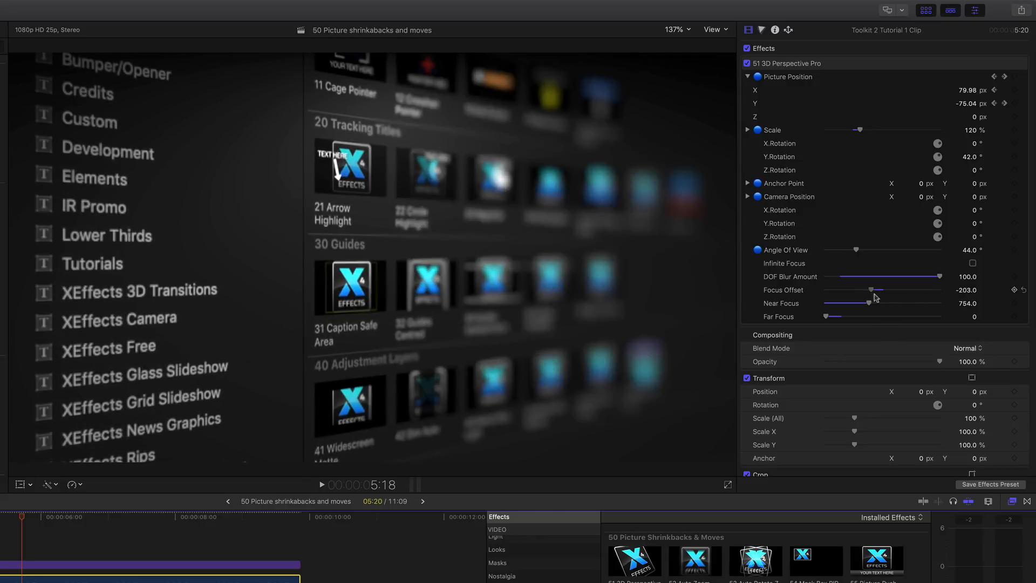
Step: Settle the focus offset at 294 and reduce the depth-of-field blur to 46
left_click_drag(871, 289, 900, 289)
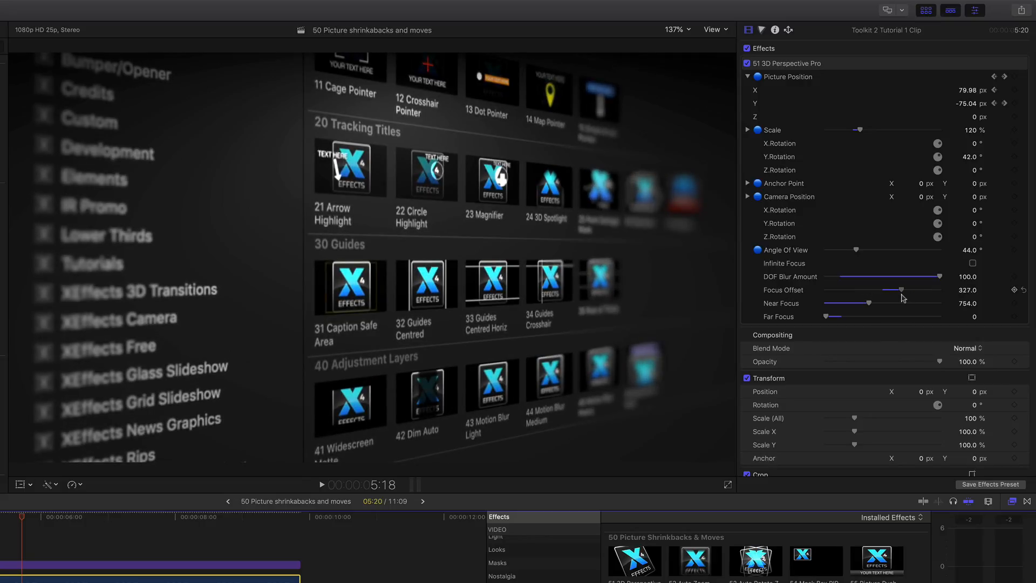
left_click_drag(900, 289, 897, 289)
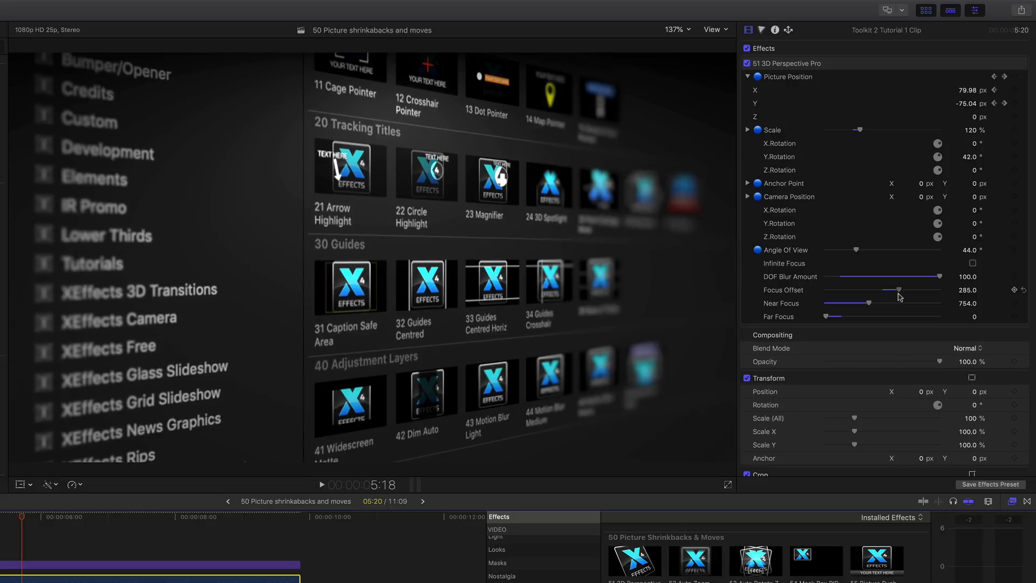
left_click_drag(902, 290, 897, 290)
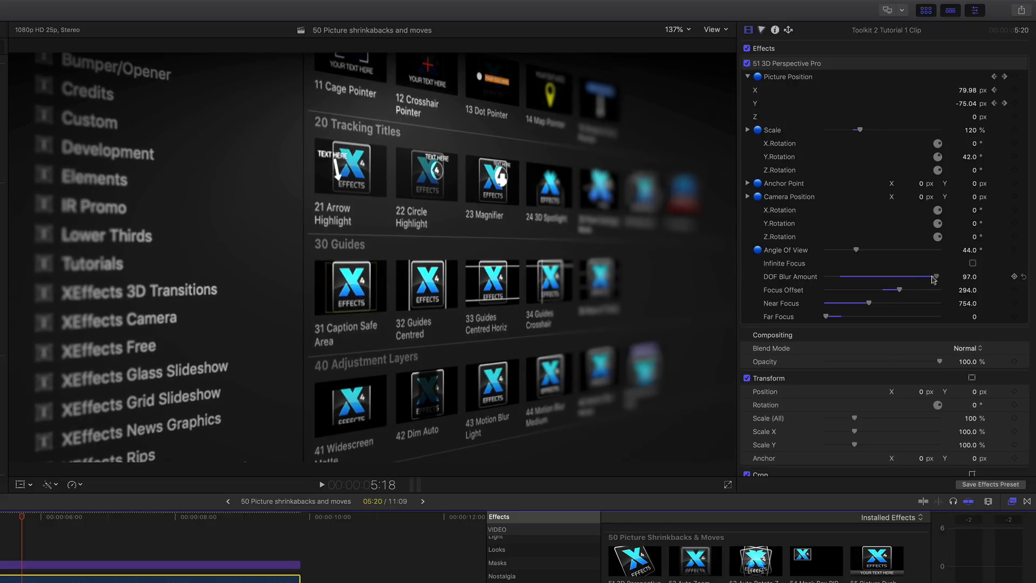
left_click_drag(934, 278, 877, 277)
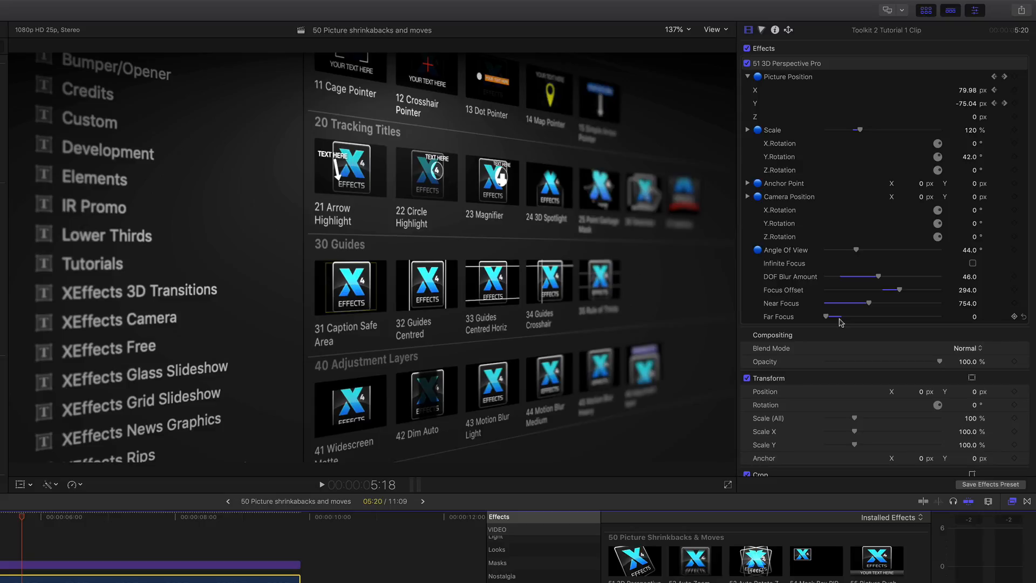
mouse_move(908, 279)
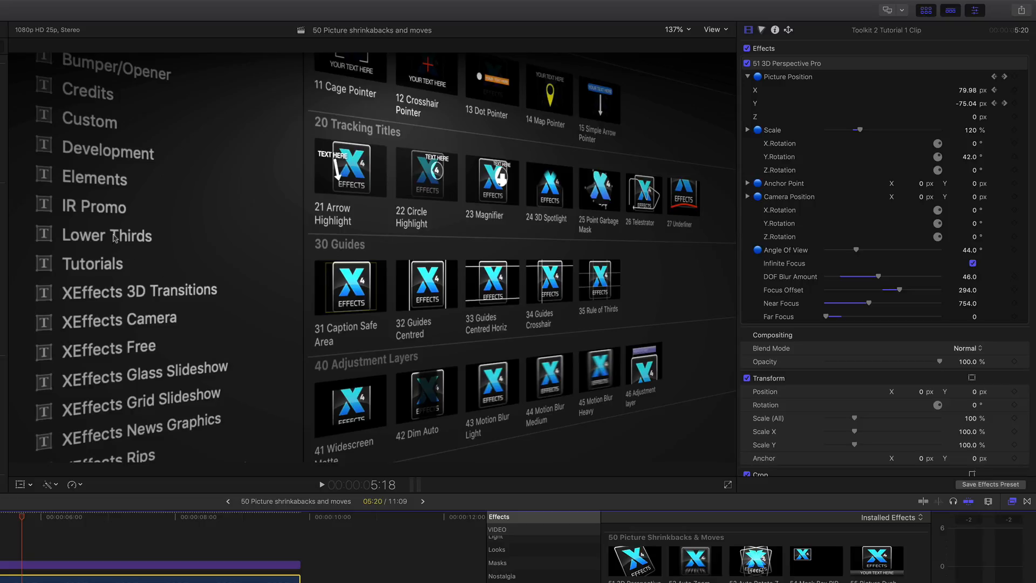
mouse_move(222, 151)
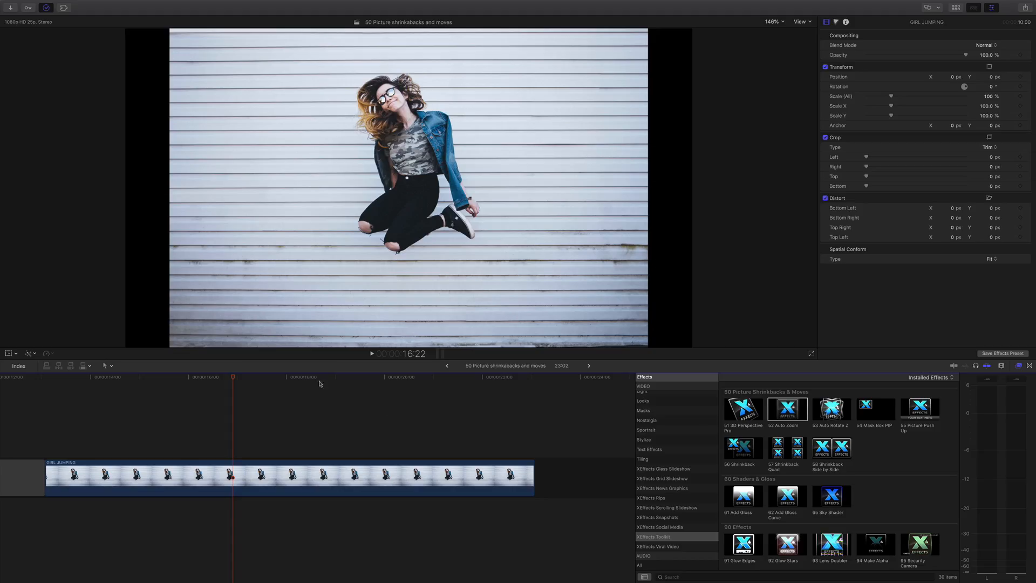
Step: Select the GIRL JUMPING clip in the timeline with no effects applied yet
left_click(236, 376)
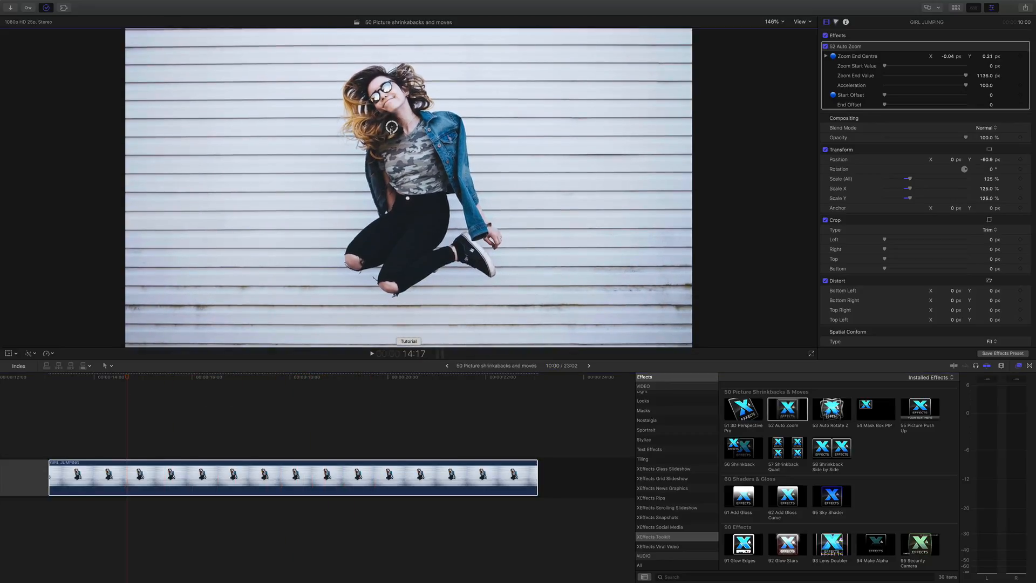
Step: Apply 52 Auto Zoom to GIRL JUMPING with zoom end value 455 and preview the result
left_click(64, 381)
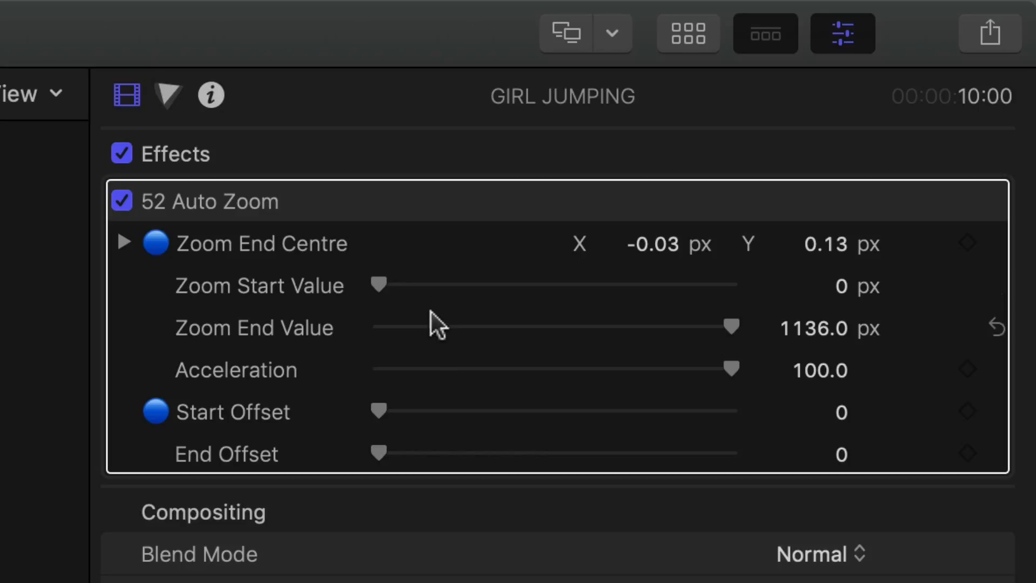
mouse_move(384, 345)
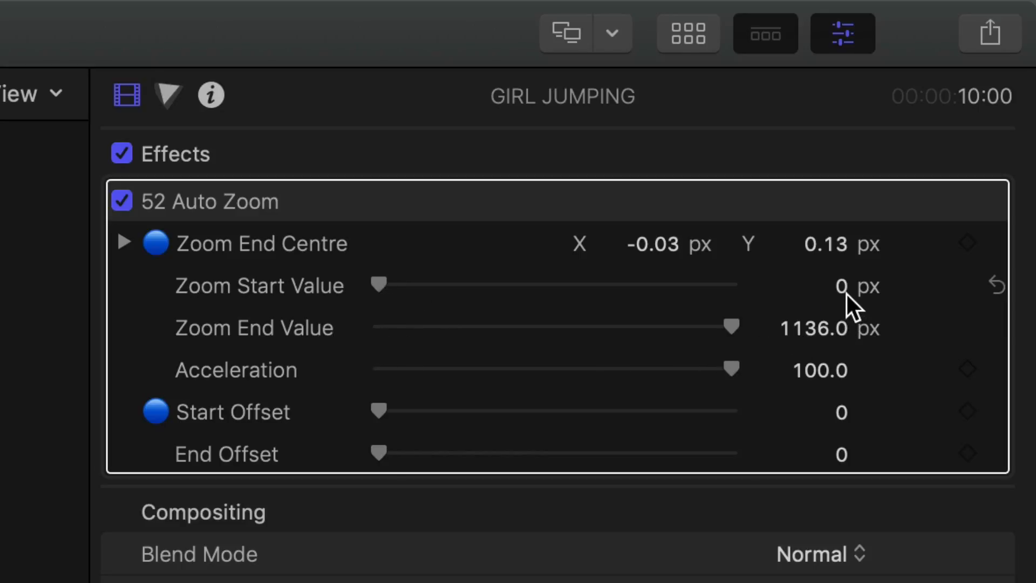
left_click(813, 328)
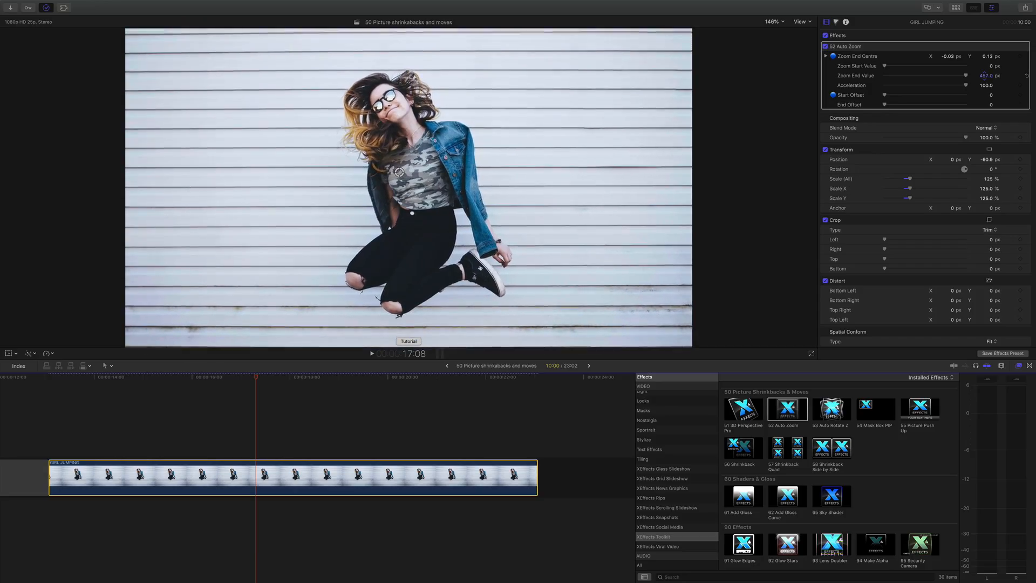
left_click(136, 377)
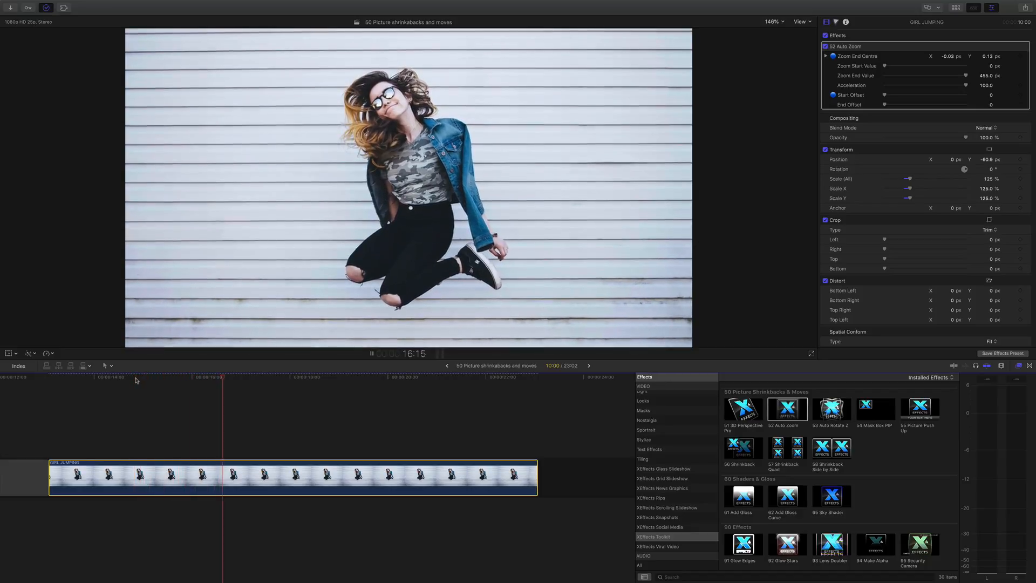
left_click(370, 353)
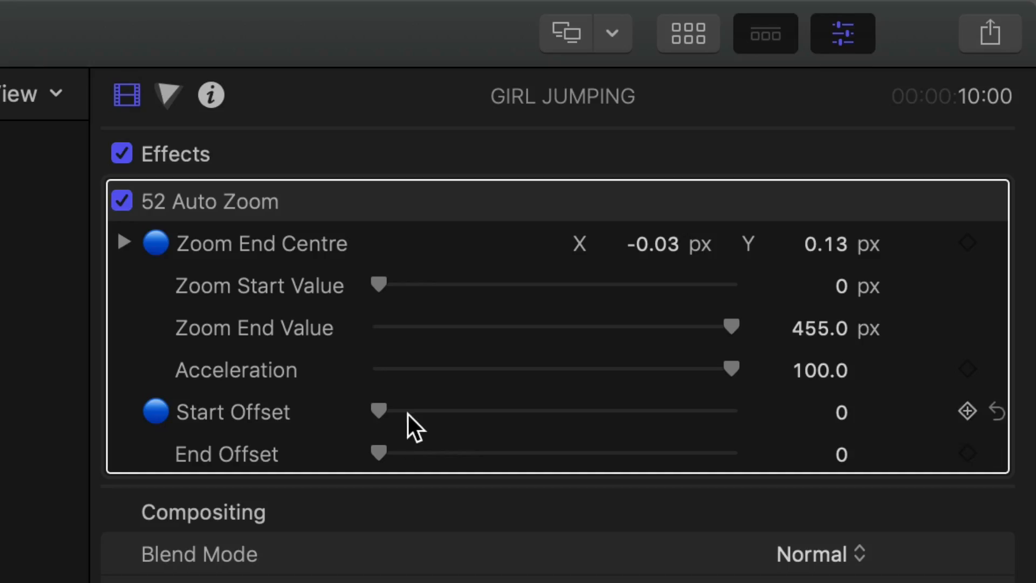
mouse_move(402, 460)
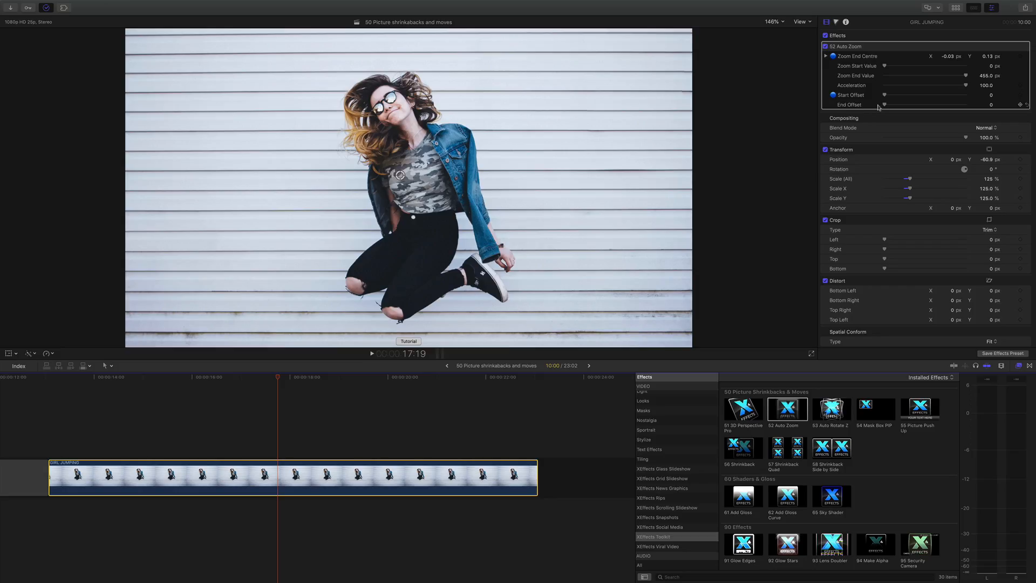
left_click_drag(885, 105, 906, 105)
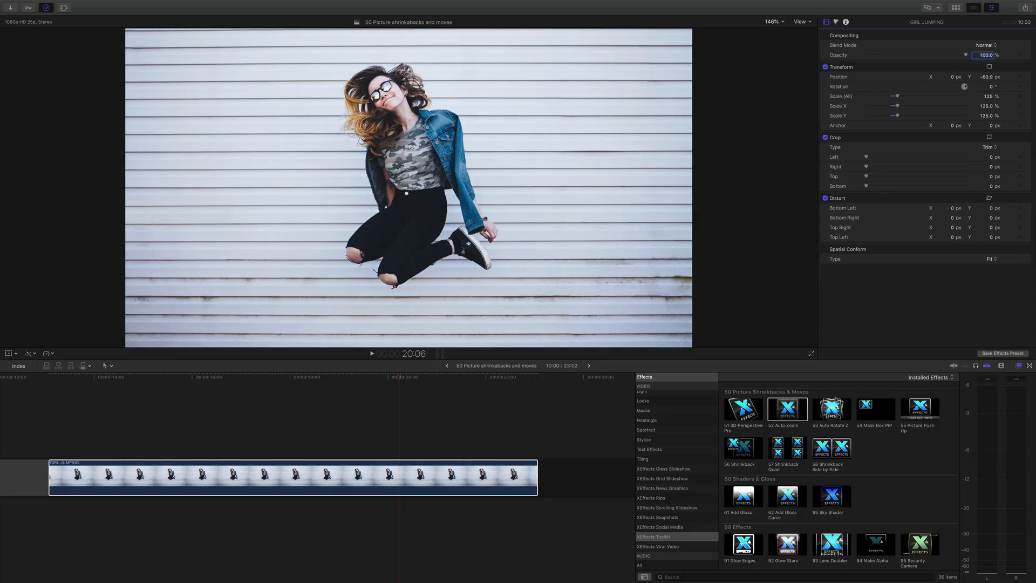
Step: Tune Auto Rotate Z's end offset on GIRL JUMPING, then apply 55 Picture Push Up to the Abel Tasman clip
double_click(831, 408)
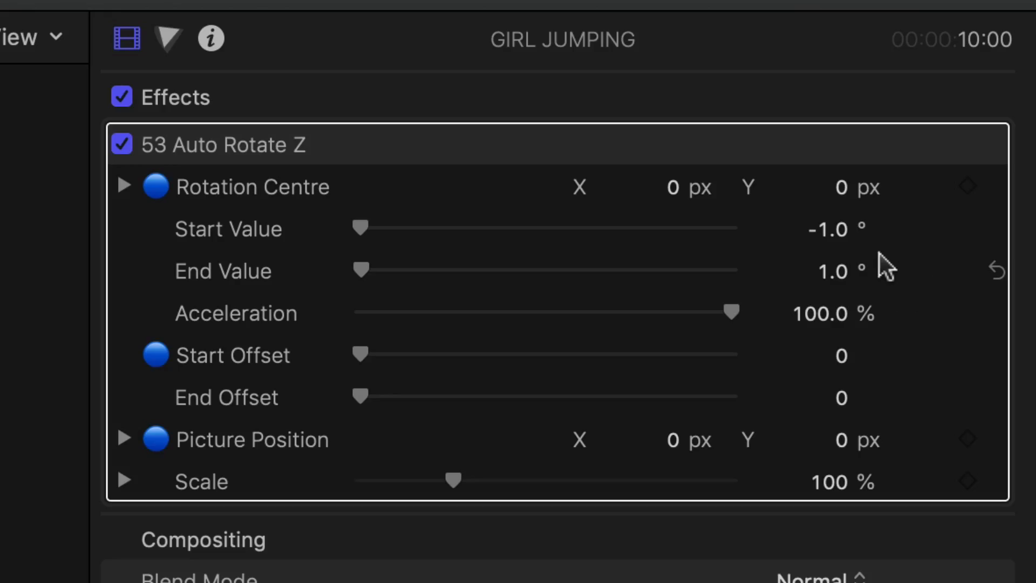
mouse_move(835, 229)
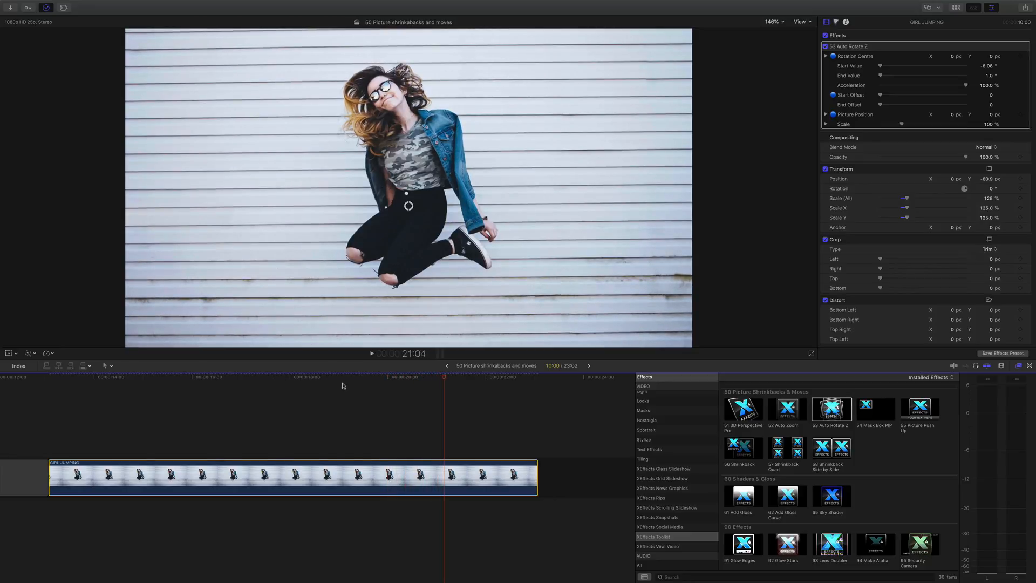
left_click(255, 378)
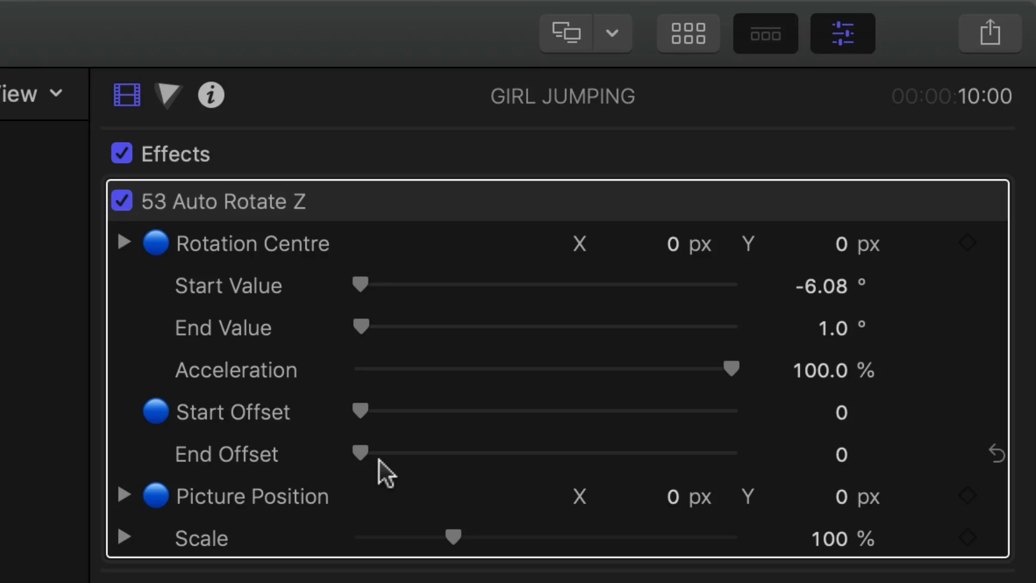
left_click_drag(359, 453, 563, 454)
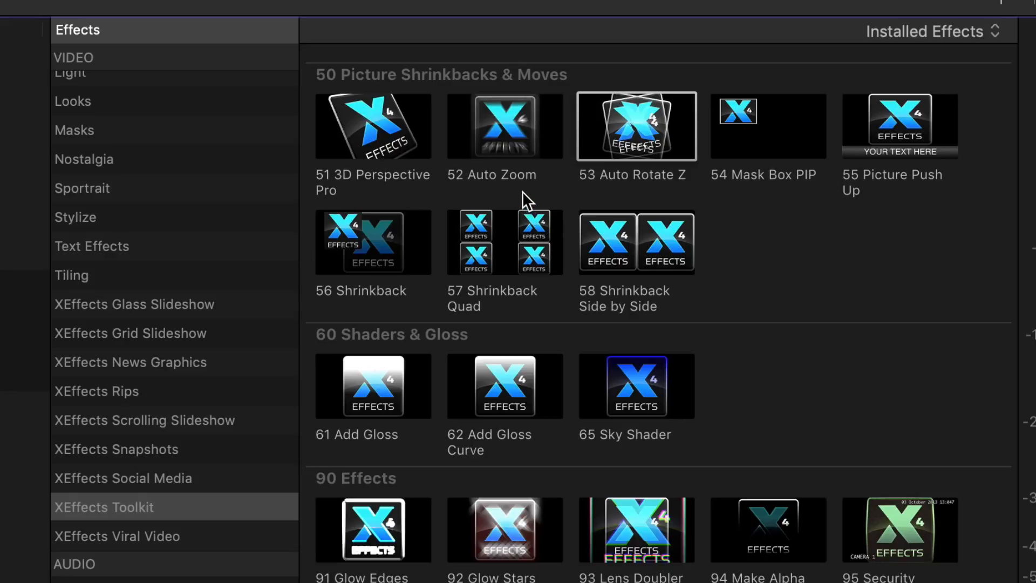
mouse_move(548, 199)
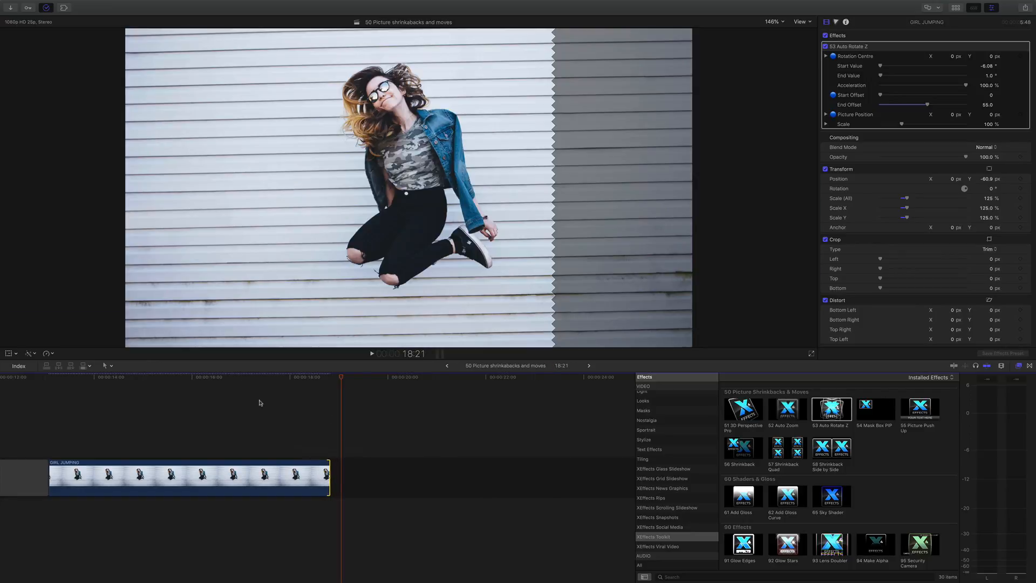
left_click(149, 377)
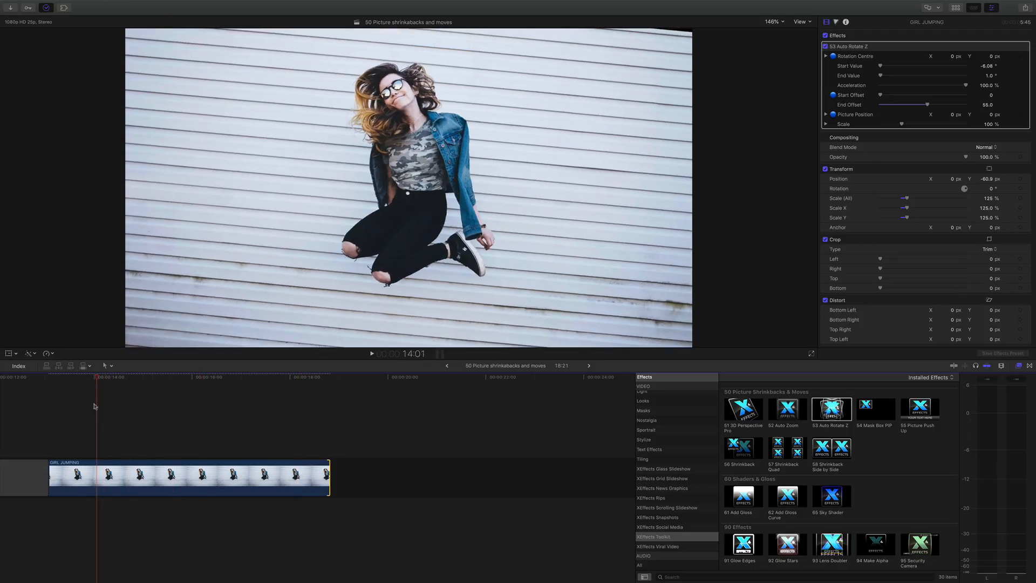
left_click(166, 377)
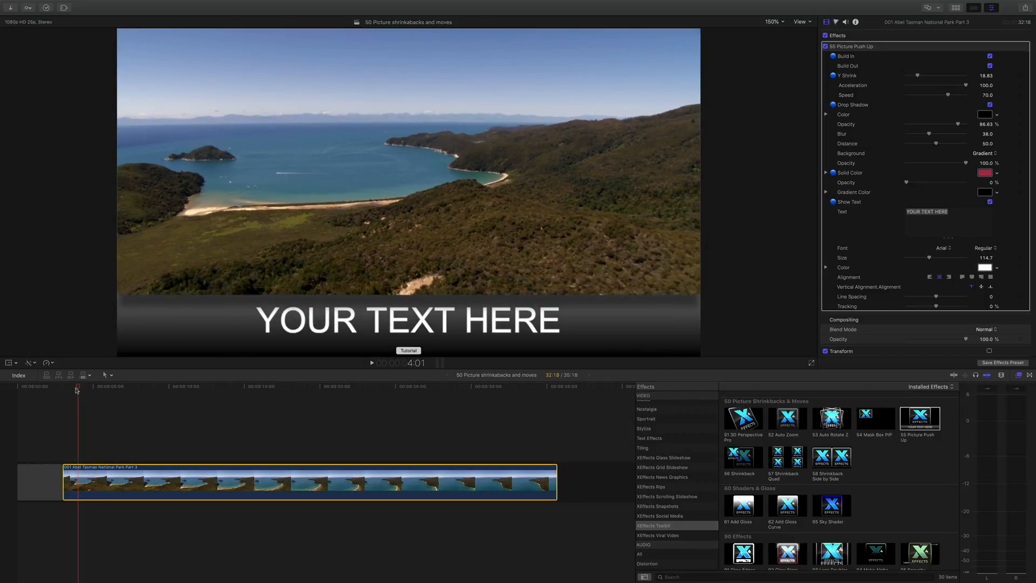
Step: Raise the Picture Push Up Y Shrink value from 18.65 to about 20.05
left_click(111, 387)
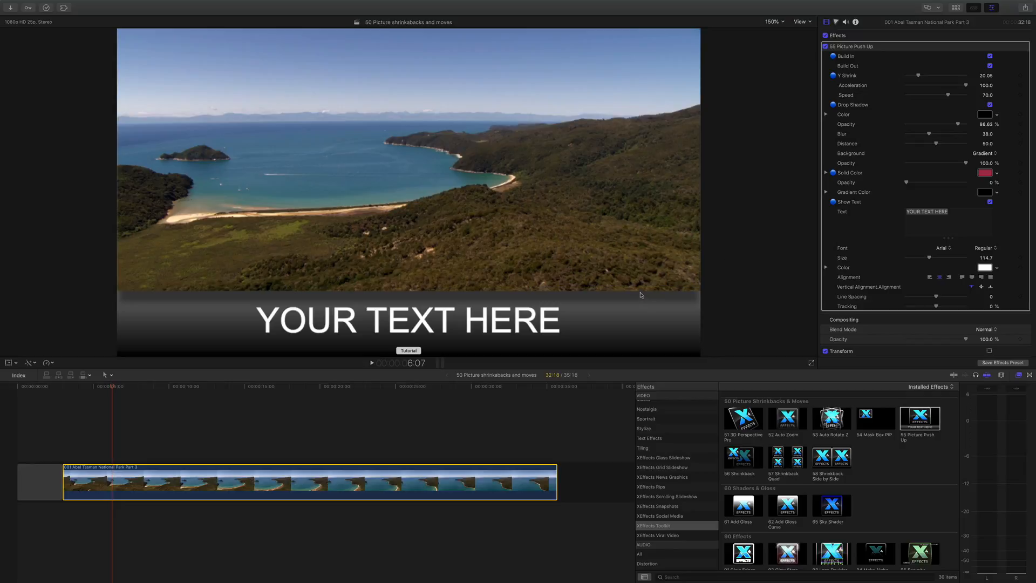
left_click(990, 105)
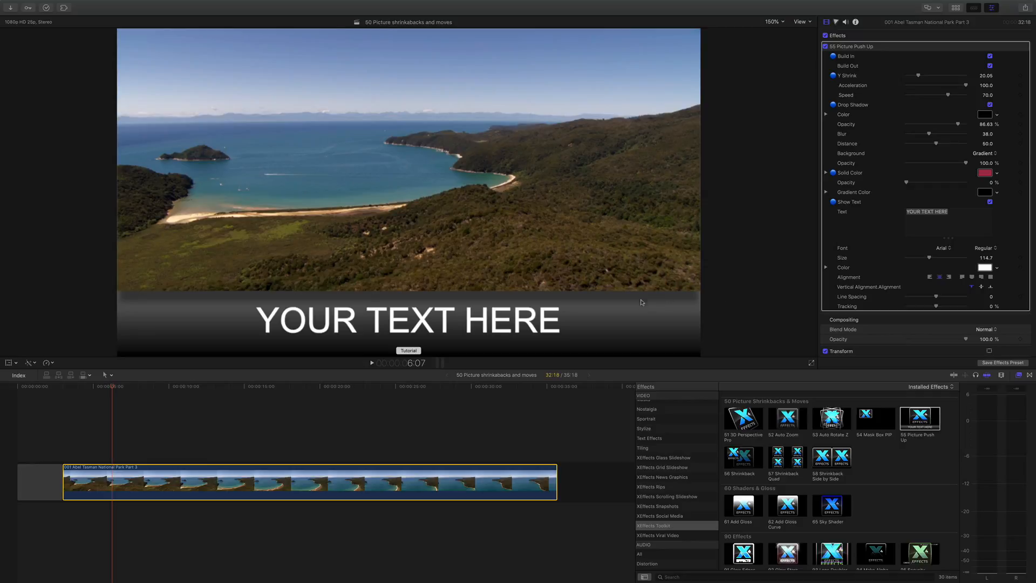
mouse_move(878, 132)
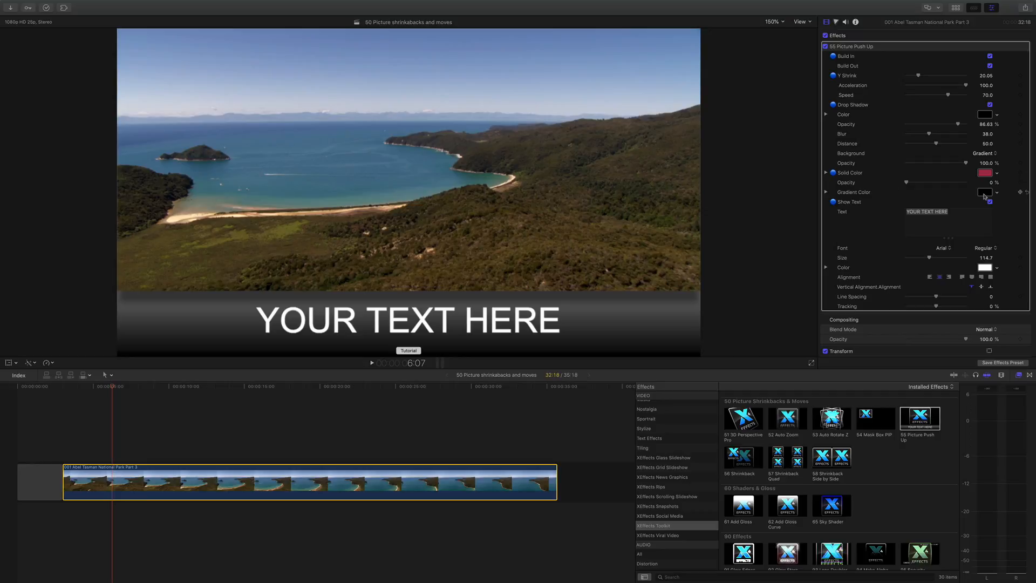
left_click(984, 192)
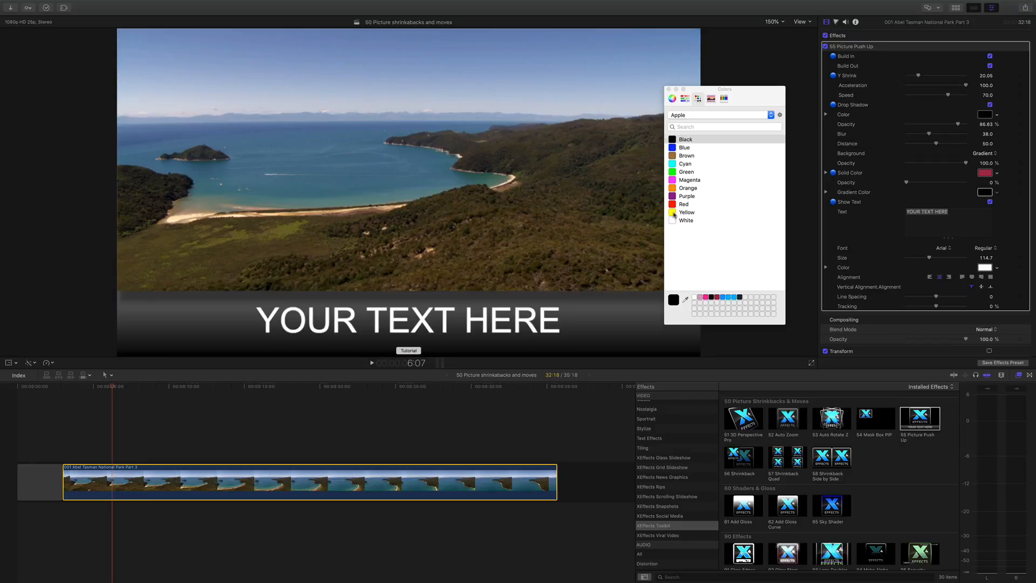
left_click(667, 89)
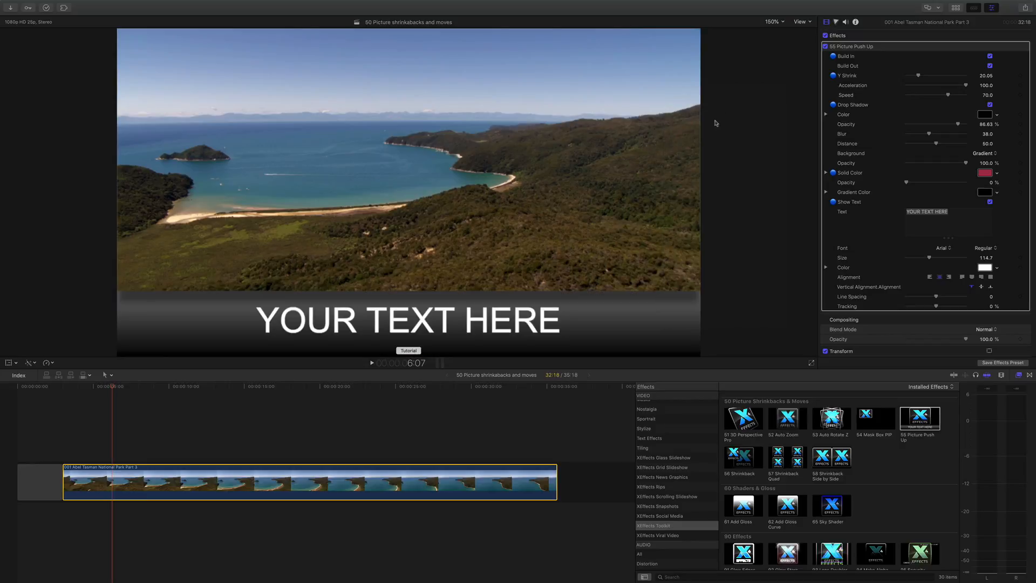
left_click_drag(907, 183, 942, 183)
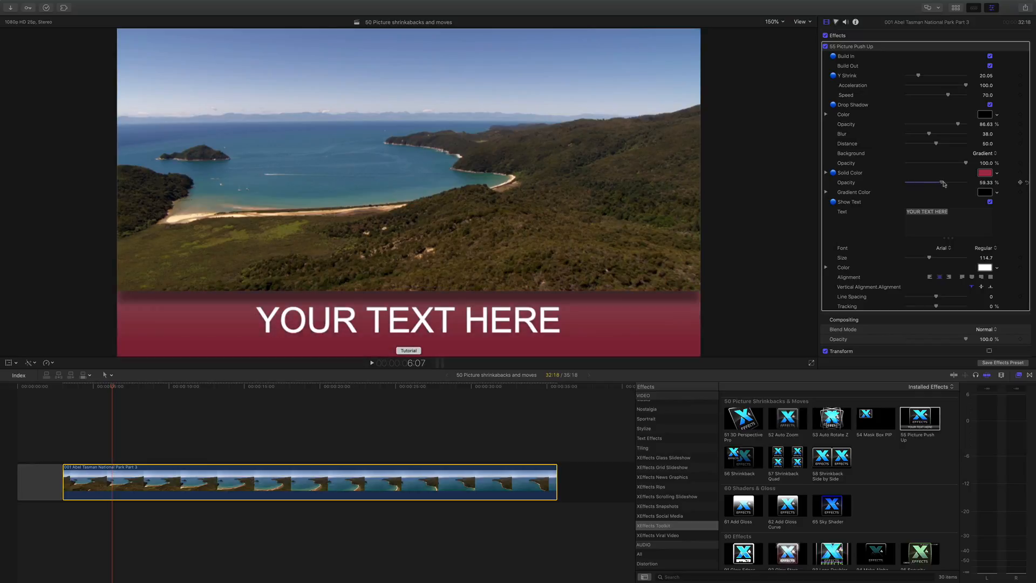
left_click_drag(918, 184, 955, 183)
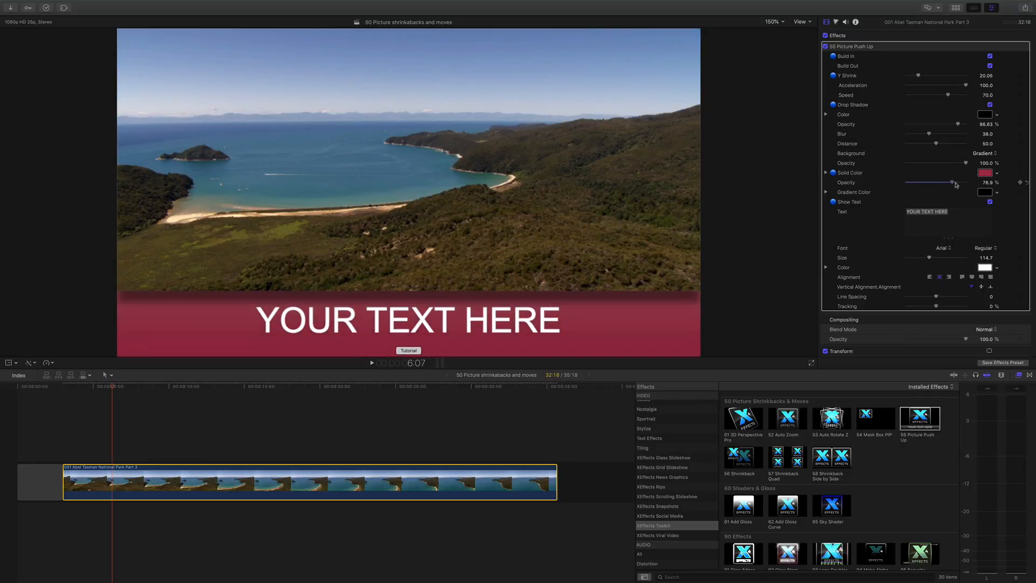
left_click_drag(933, 183, 958, 182)
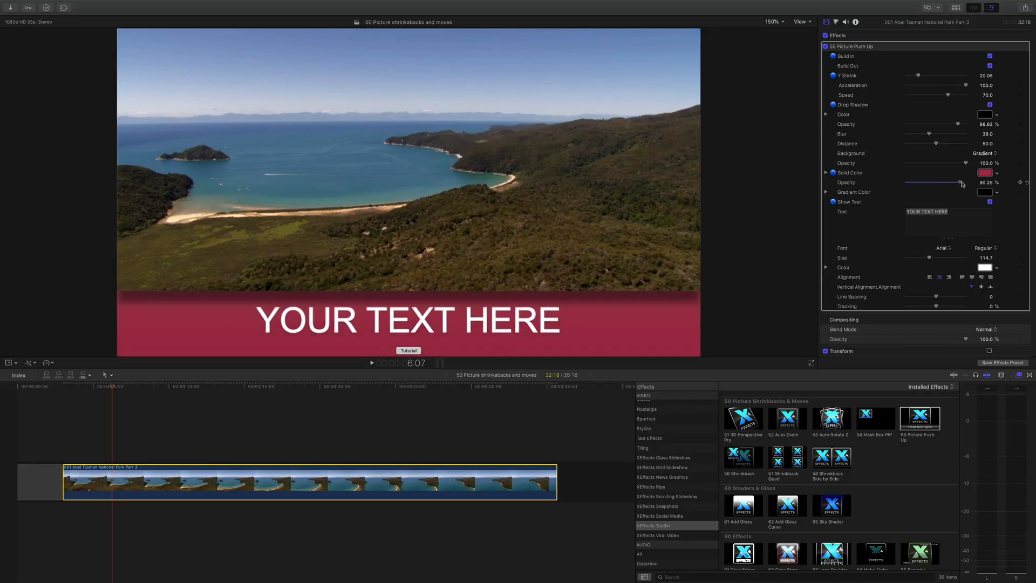
left_click_drag(958, 182, 907, 182)
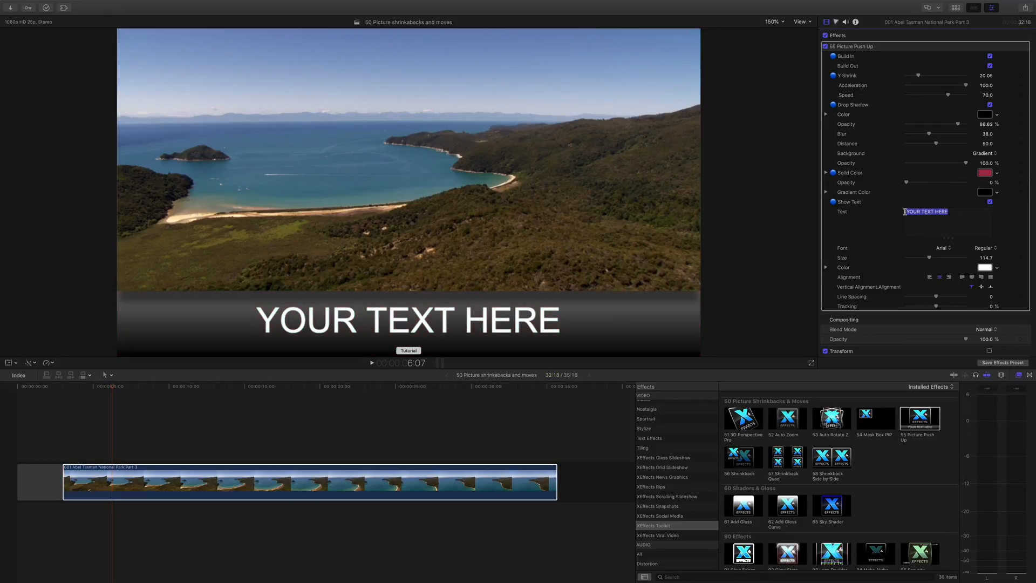
Step: Replace the placeholder banner text with XEFFECTS and set its font to Bebas Neue
type("X")
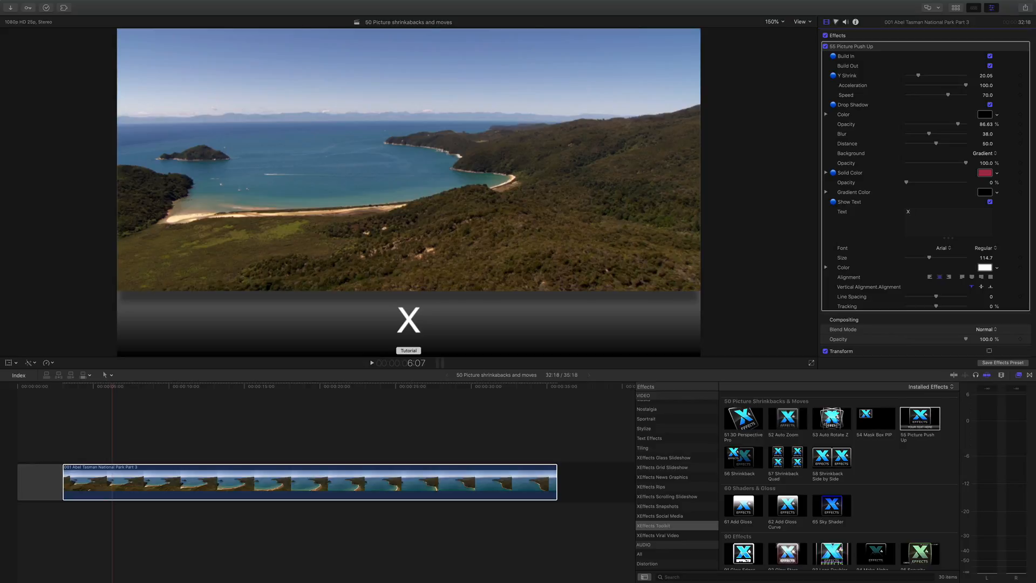
type("XEEFEX")
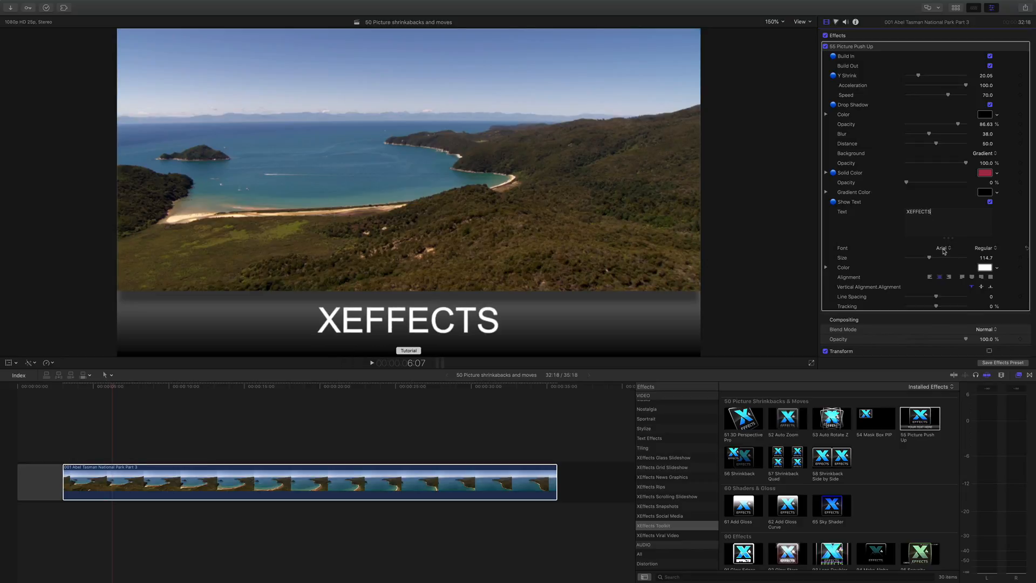
left_click(935, 249)
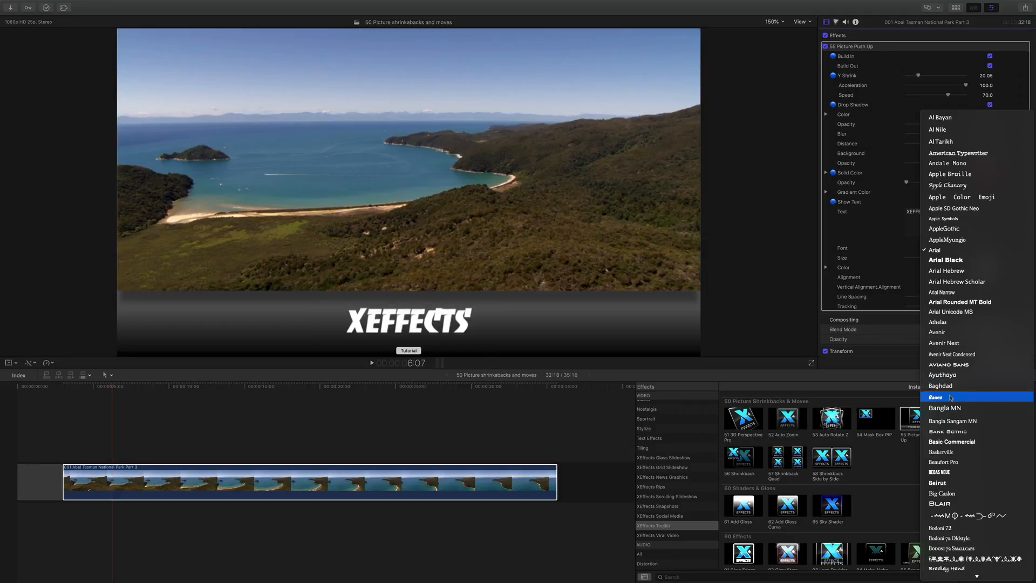
left_click(940, 471)
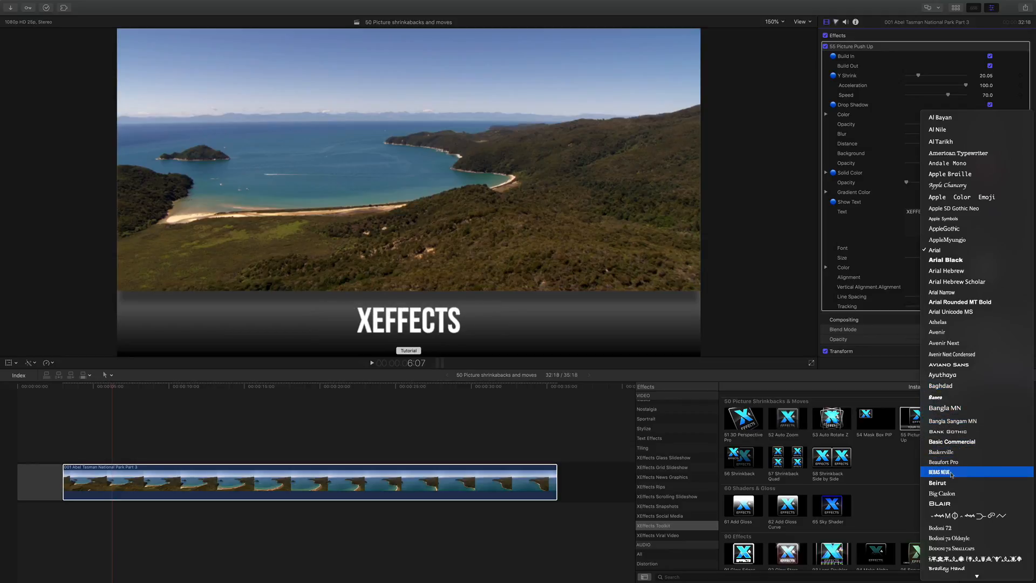
left_click(941, 472)
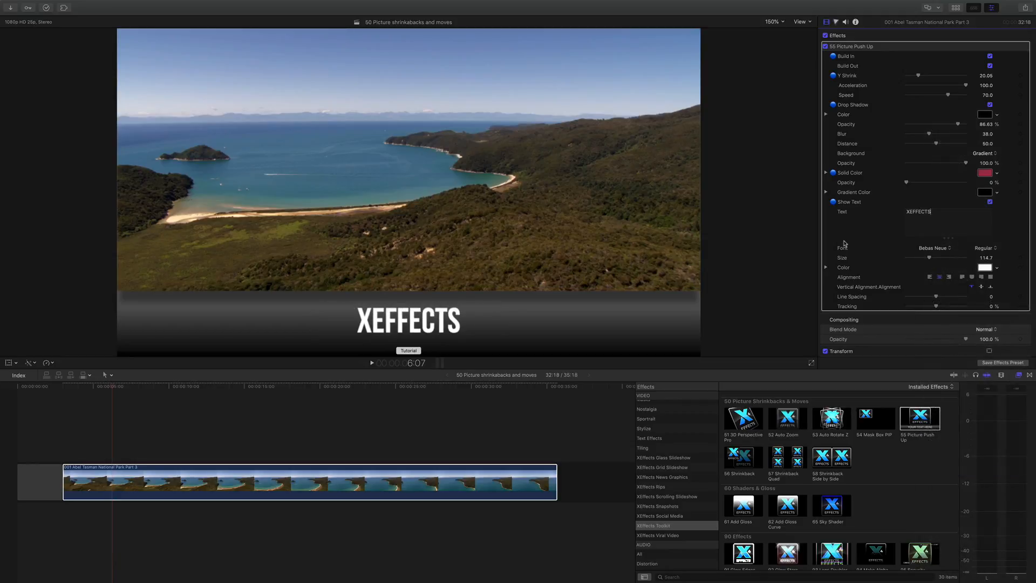
scroll("down", 3)
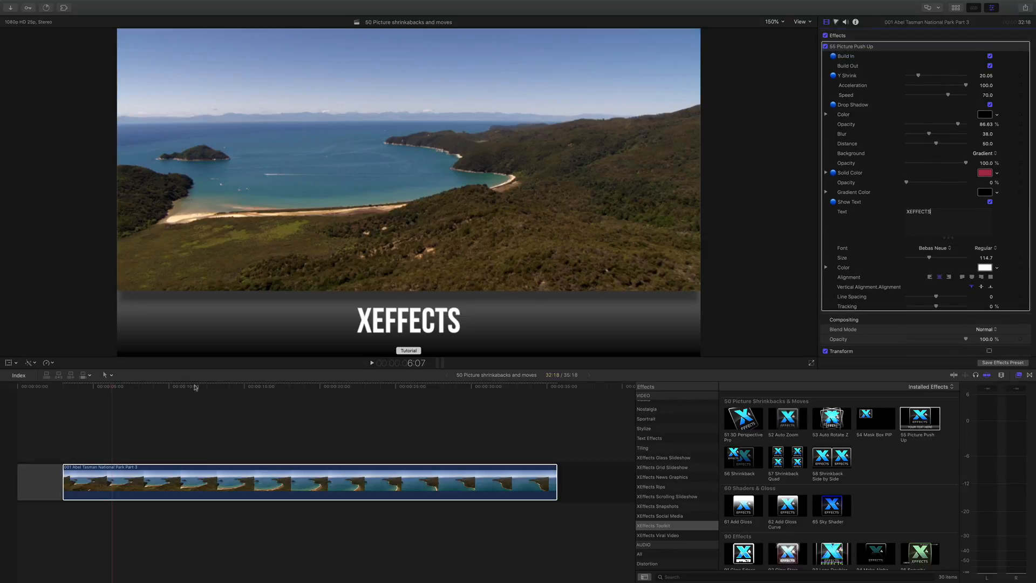
left_click(264, 398)
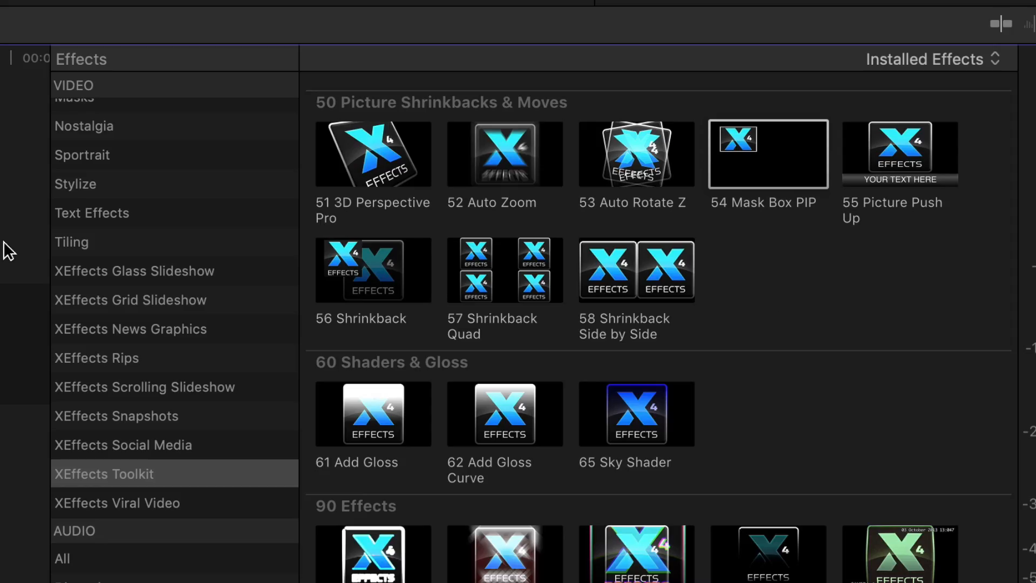
mouse_move(775, 244)
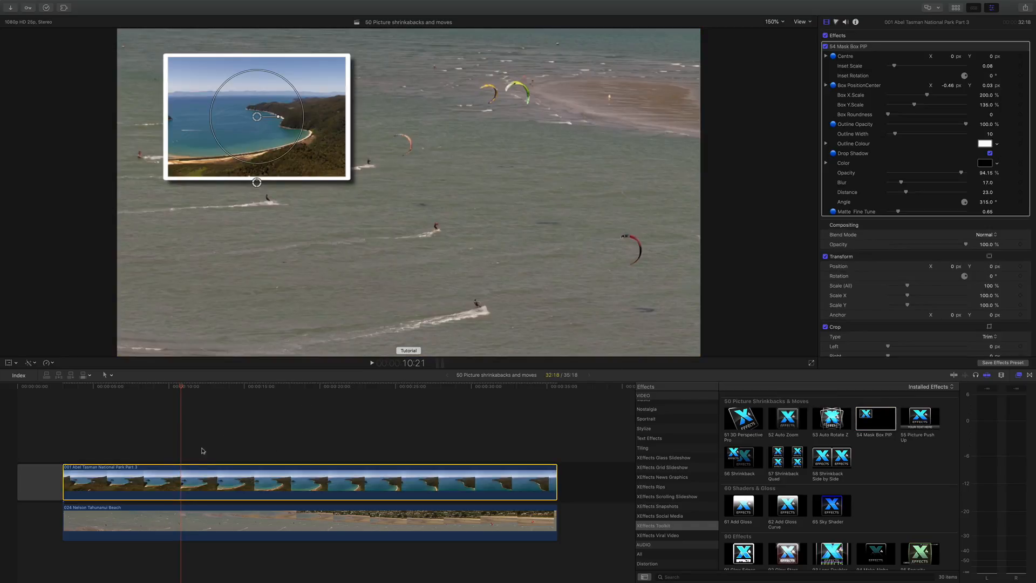
Step: Apply 54 Mask Box PIP to the coastal clip over the beach clip and nudge the inset up-left
left_click(171, 386)
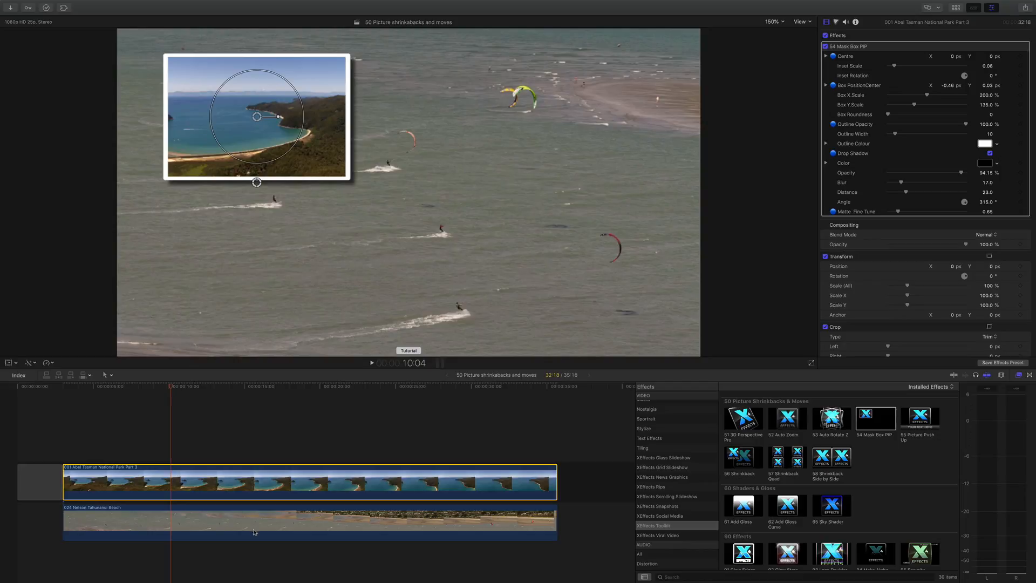
mouse_move(377, 174)
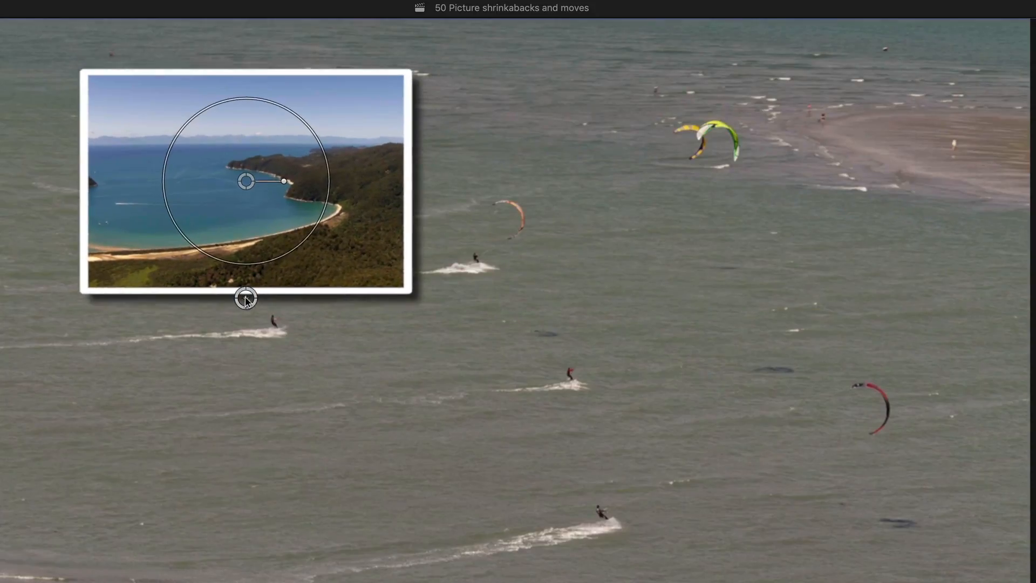
left_click_drag(246, 295, 229, 281)
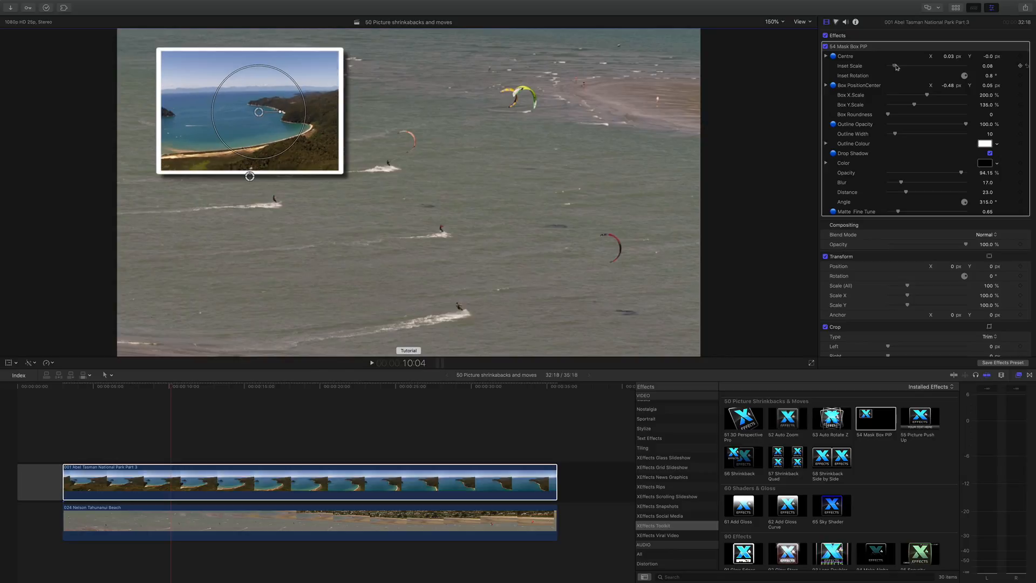
mouse_move(897, 100)
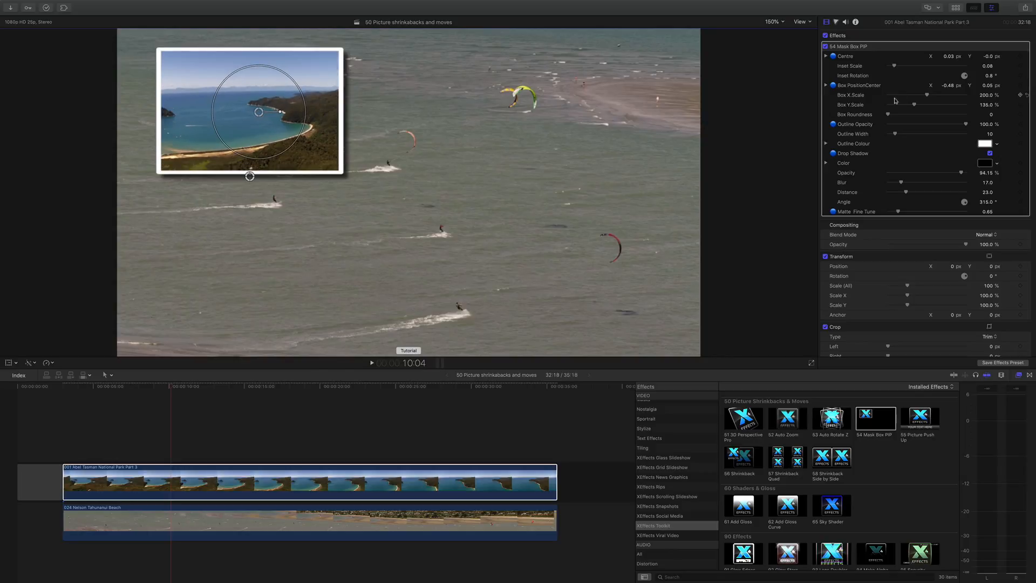
Step: Set the inset's Outline Width to 7 in blue and raise Drop Shadow Blur to 25
left_click_drag(896, 134, 903, 133)
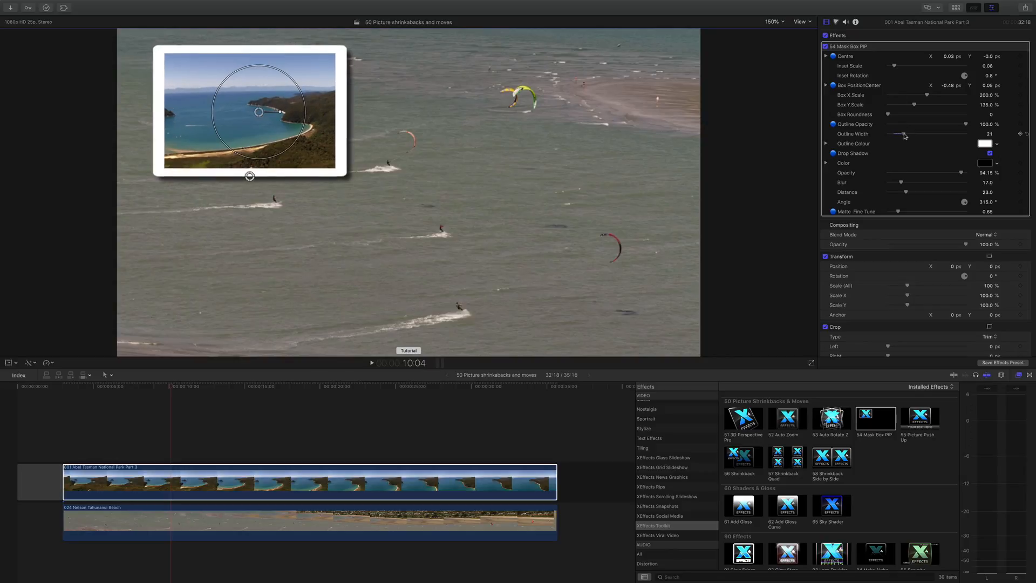
left_click_drag(904, 133, 892, 134)
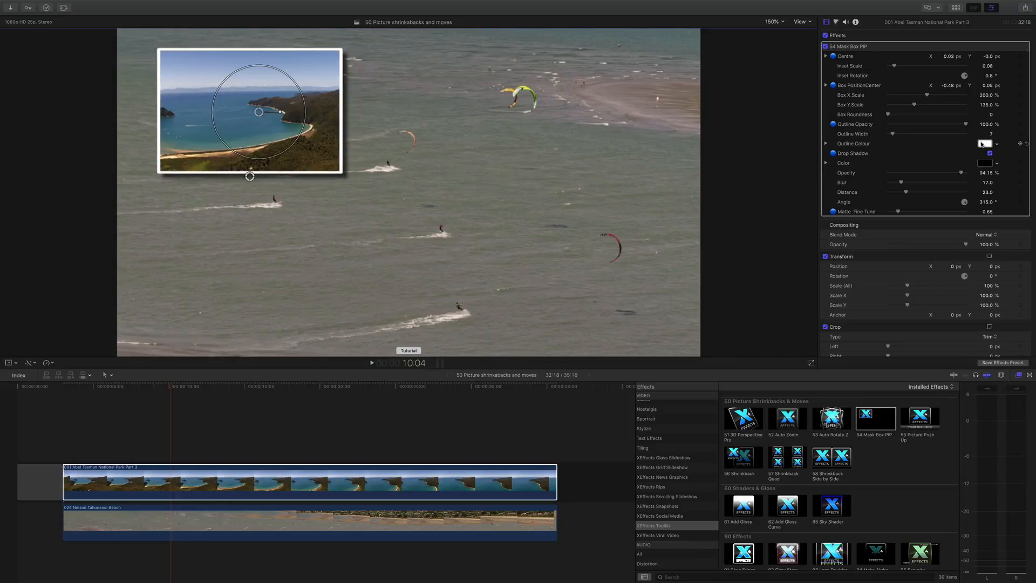
left_click(984, 143)
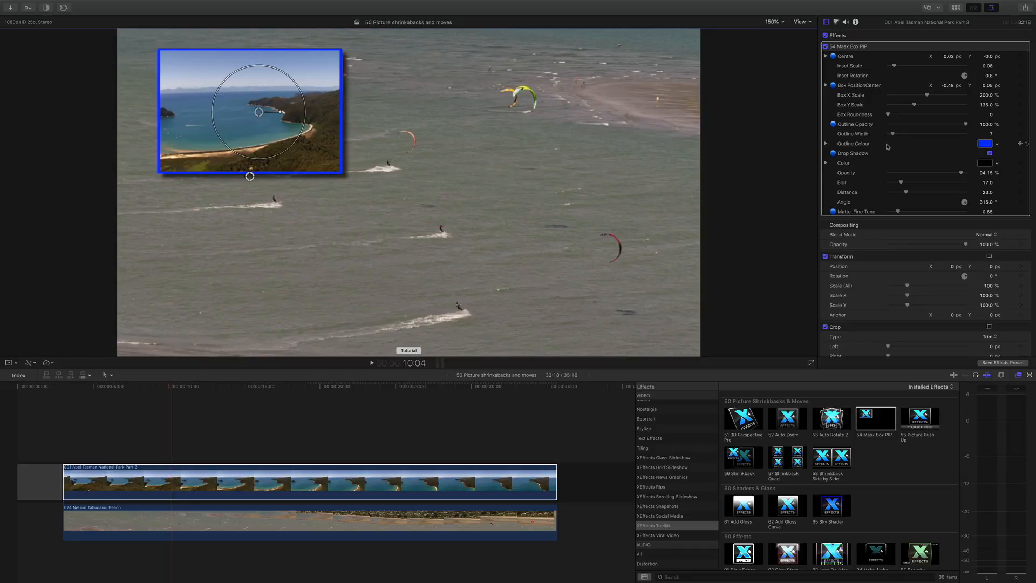
left_click(989, 153)
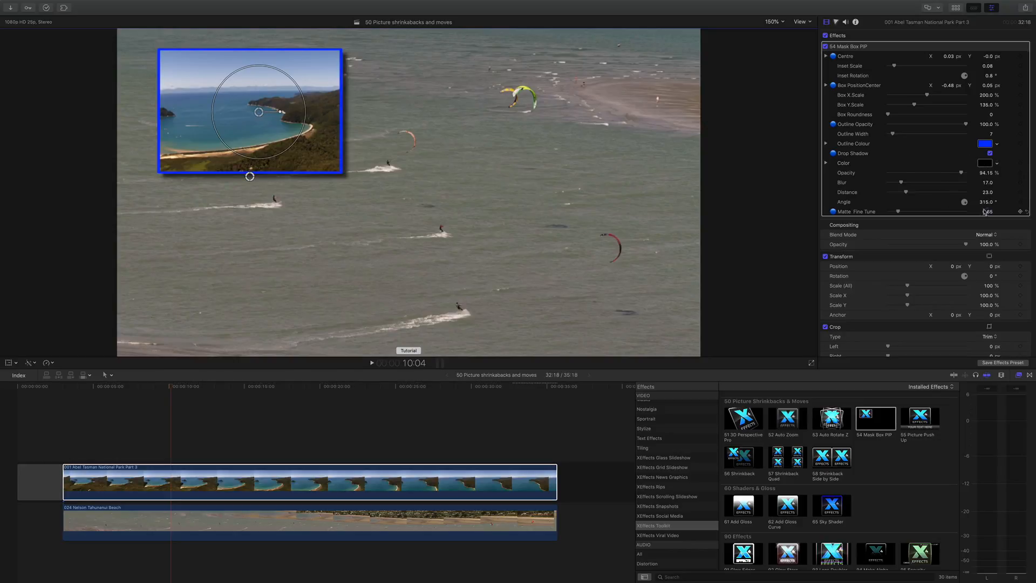
left_click_drag(984, 202, 983, 203)
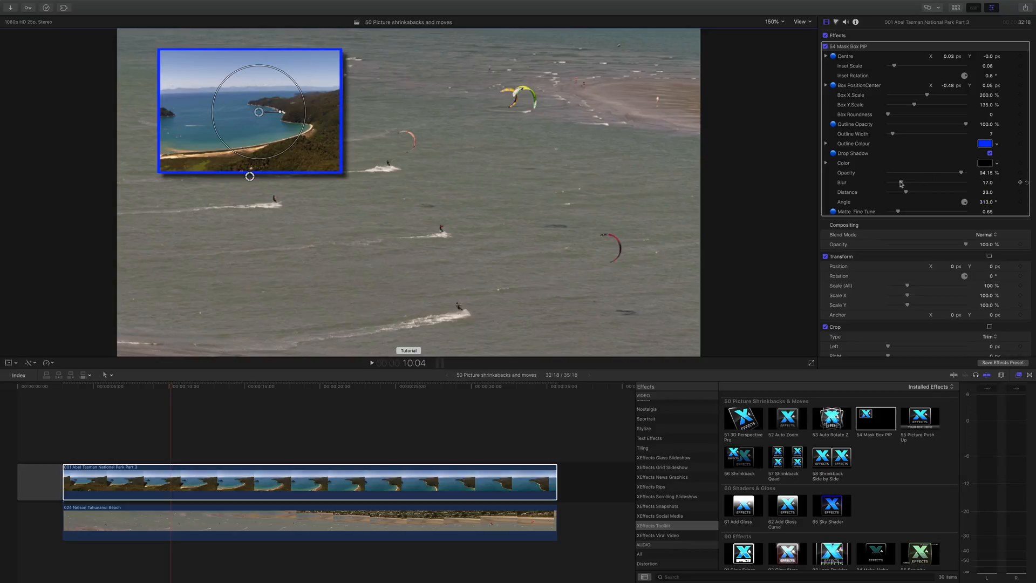
left_click_drag(895, 182, 909, 183)
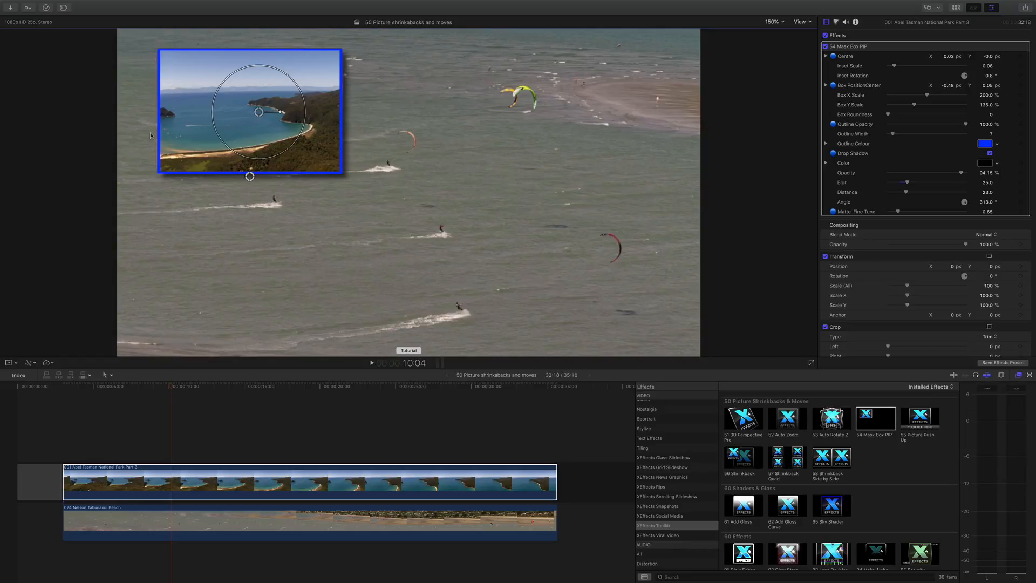
mouse_move(398, 146)
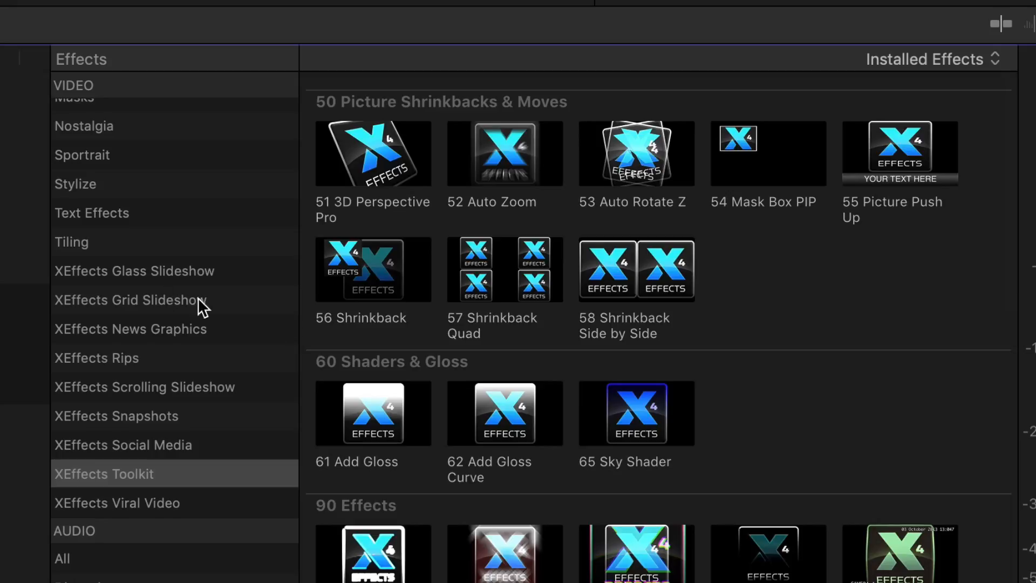
mouse_move(389, 345)
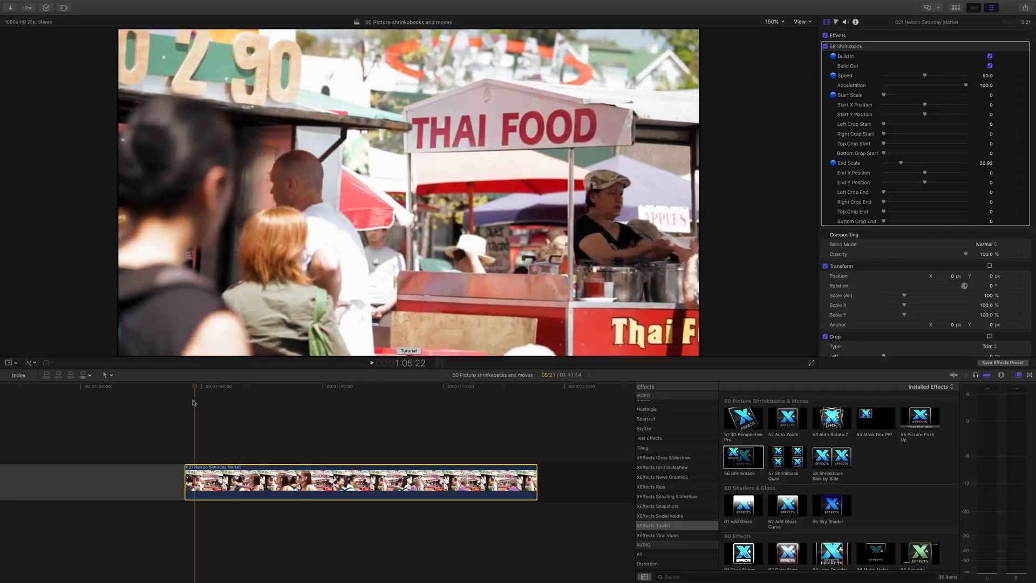
left_click(324, 386)
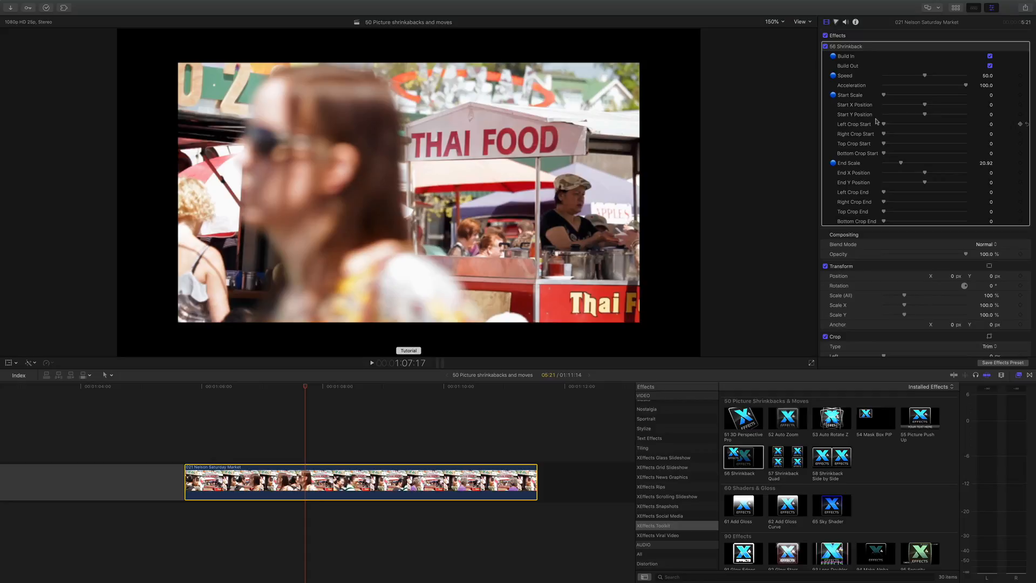
mouse_move(305, 384)
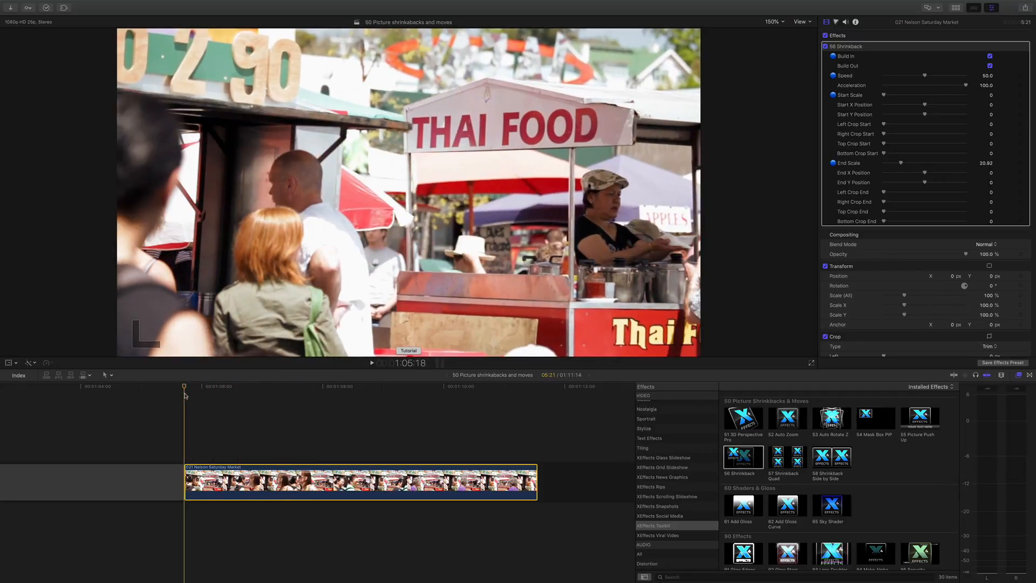
left_click(293, 386)
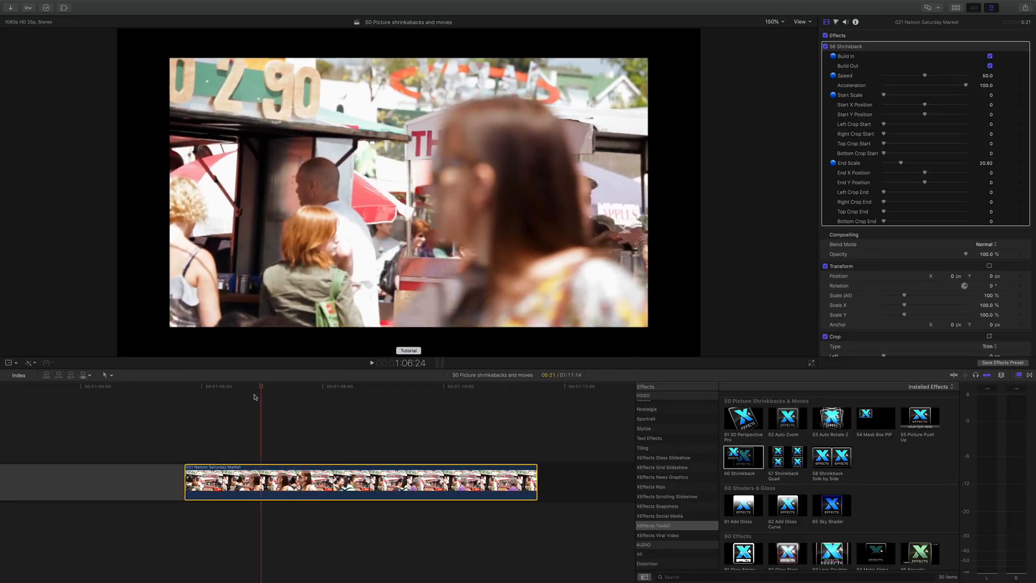
left_click(184, 387)
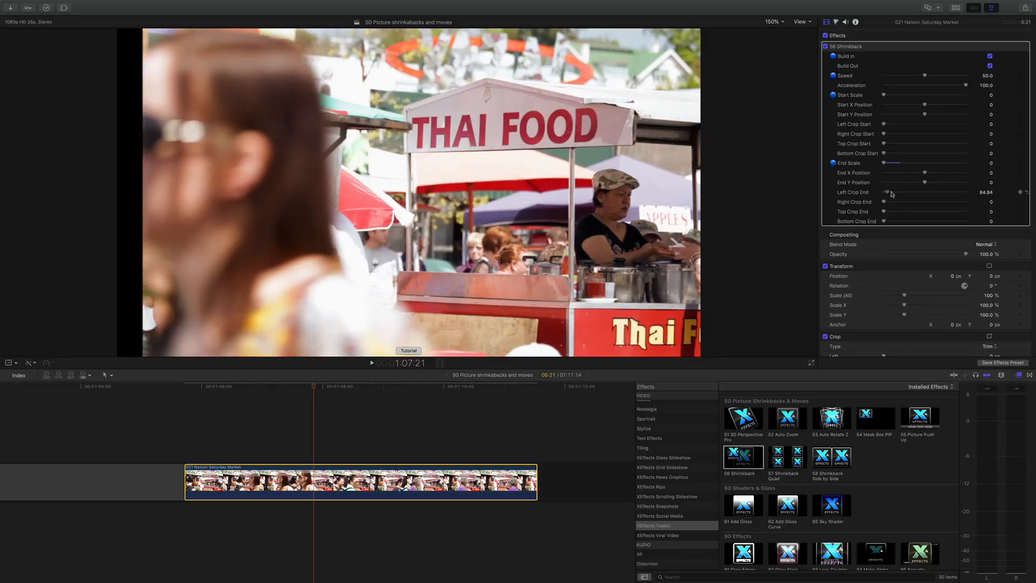
Step: Crop the Shrinkback end frame from left, right and bottom and shift its end position to about -384, -227
left_click_drag(888, 192, 924, 192)
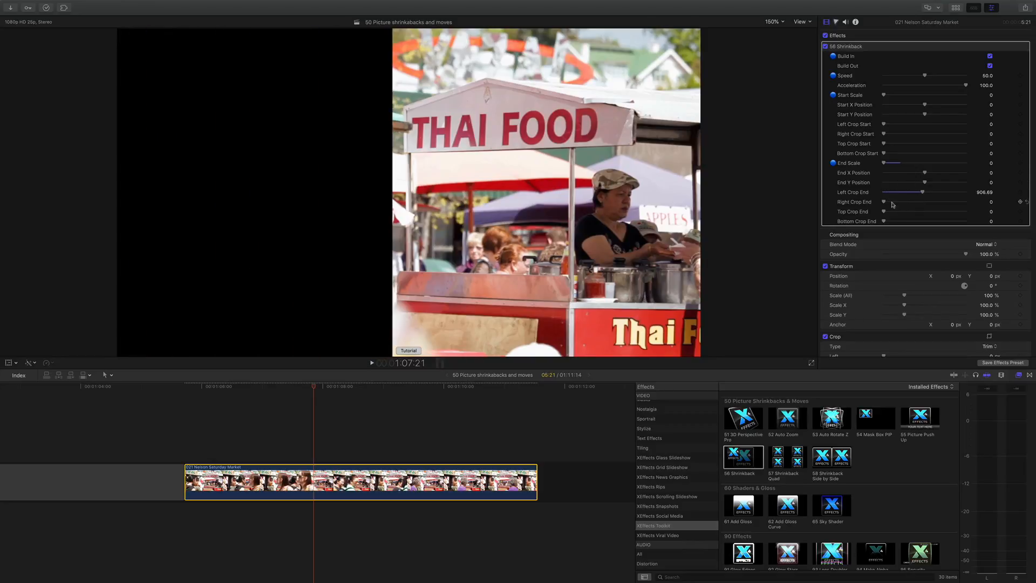
left_click_drag(884, 202, 890, 202)
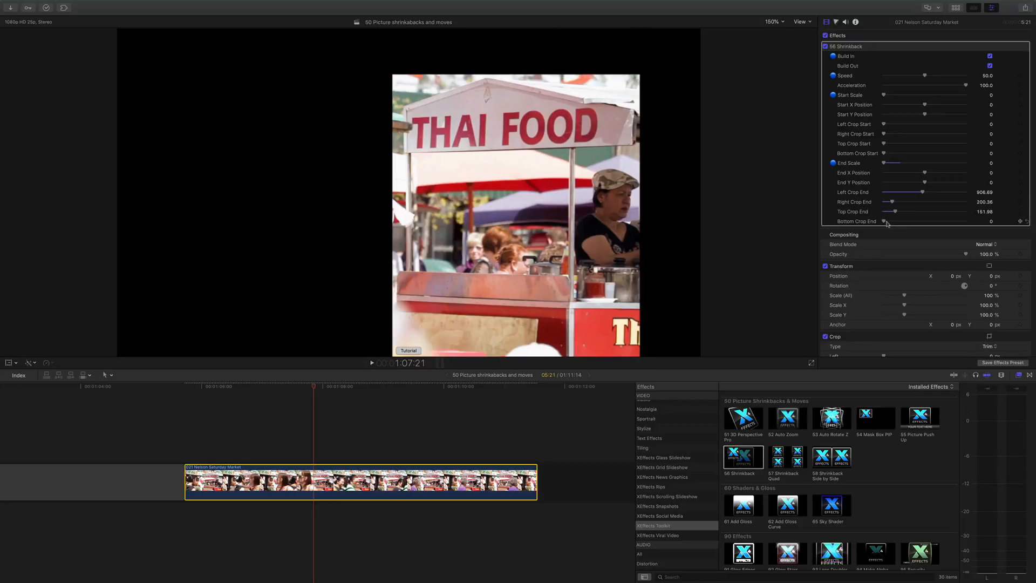
left_click_drag(884, 221, 937, 220)
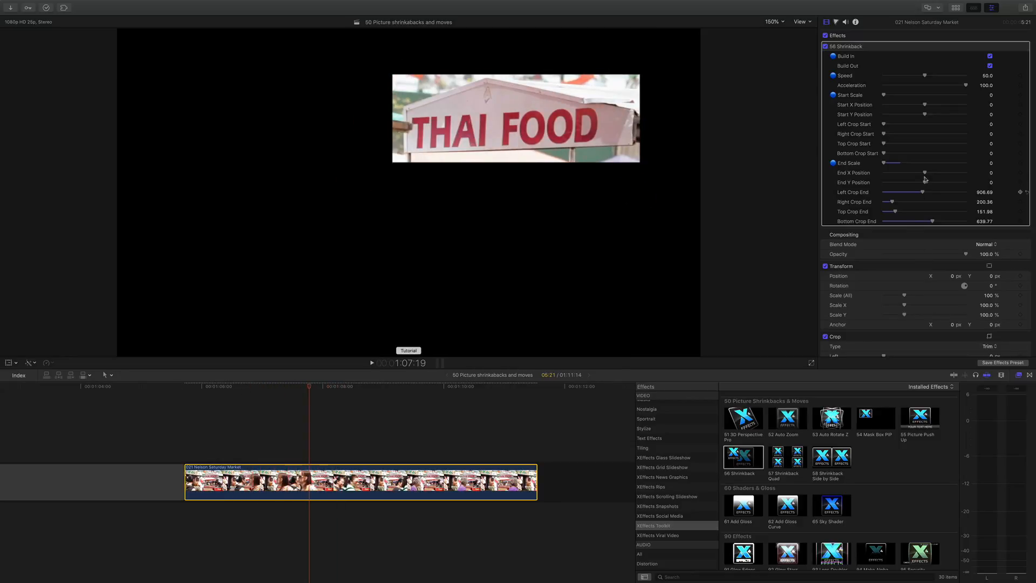
left_click_drag(924, 173, 899, 173)
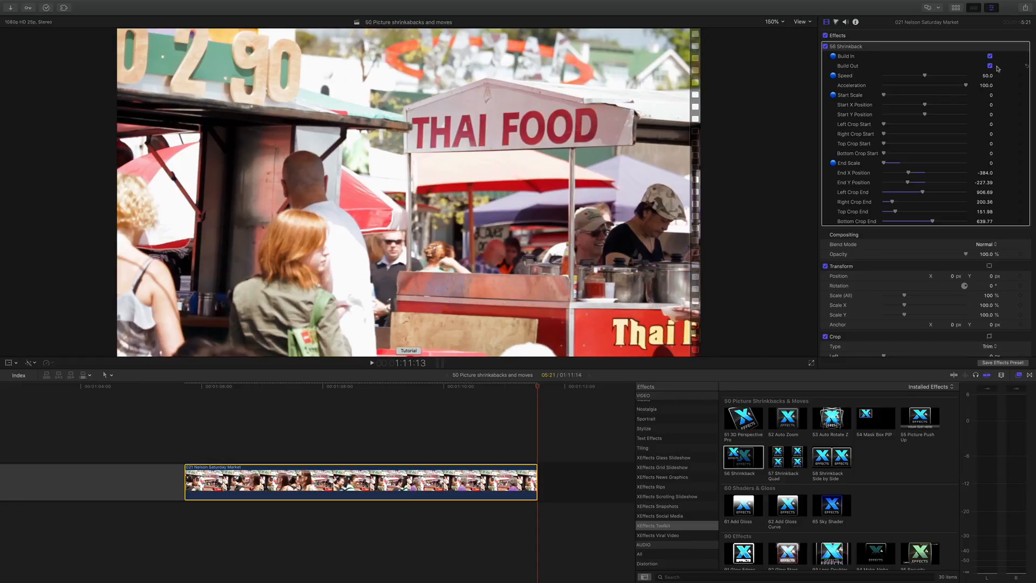
left_click(315, 386)
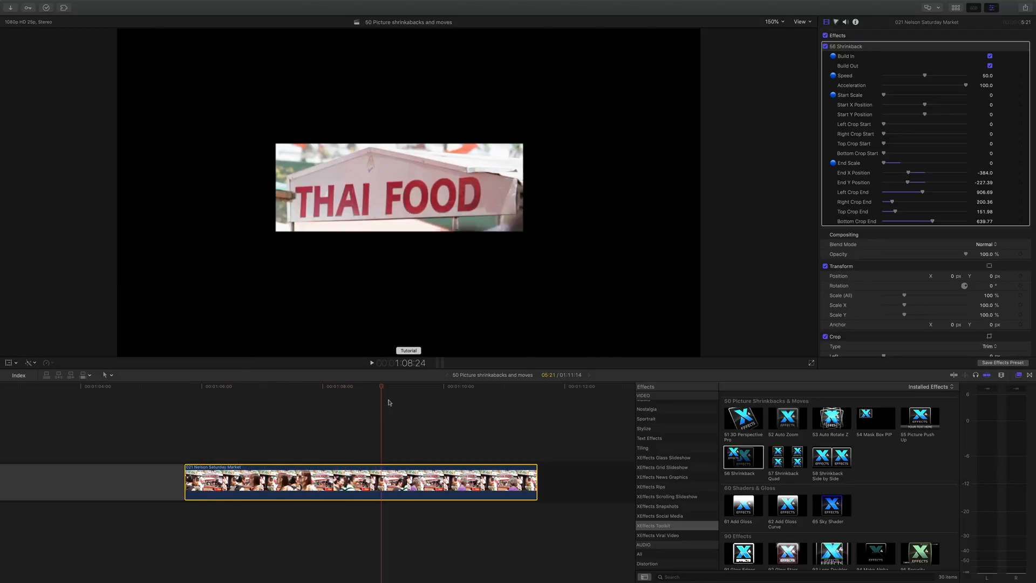
left_click(476, 387)
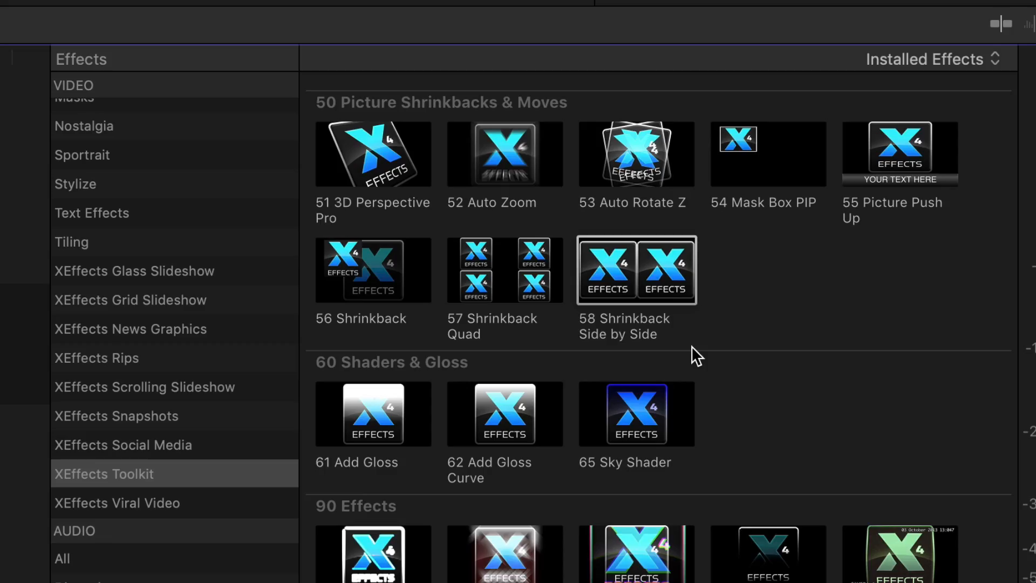
mouse_move(720, 331)
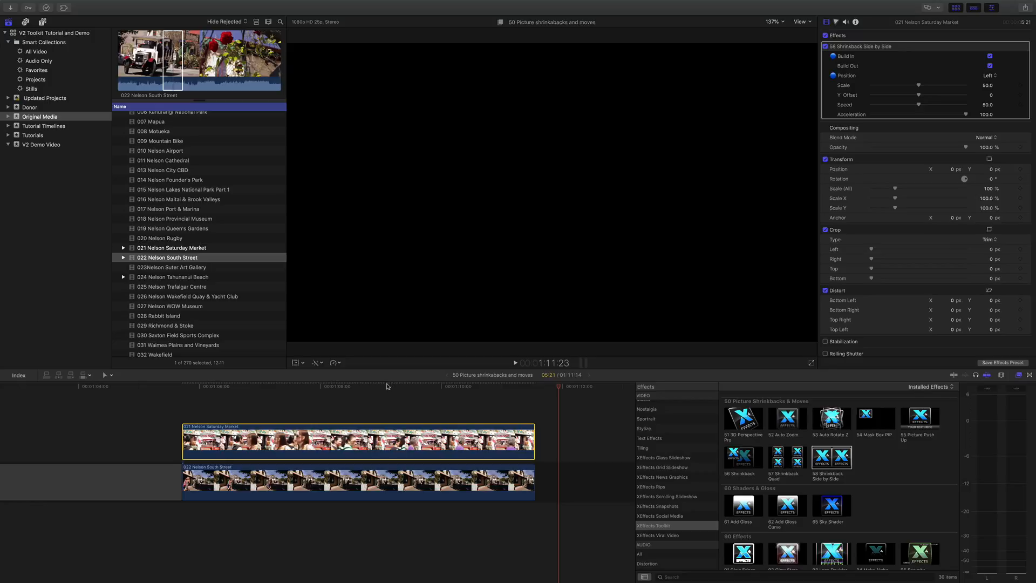
left_click(215, 393)
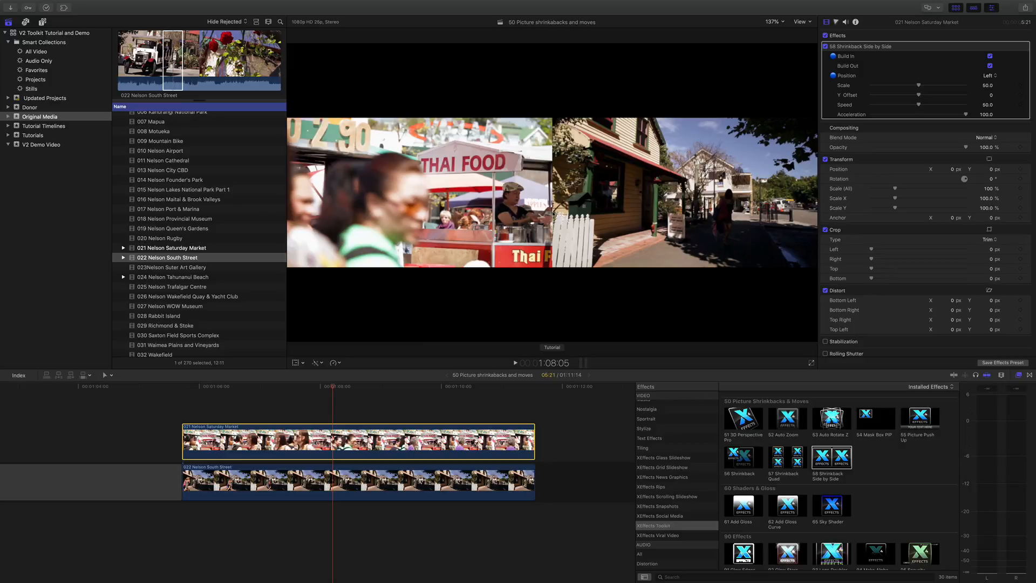
left_click(306, 386)
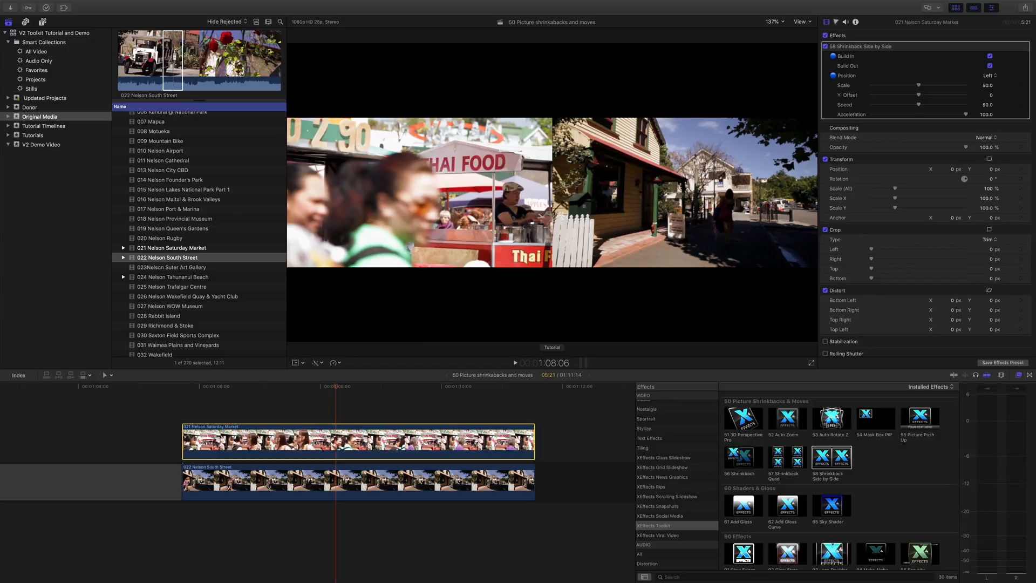
mouse_move(909, 72)
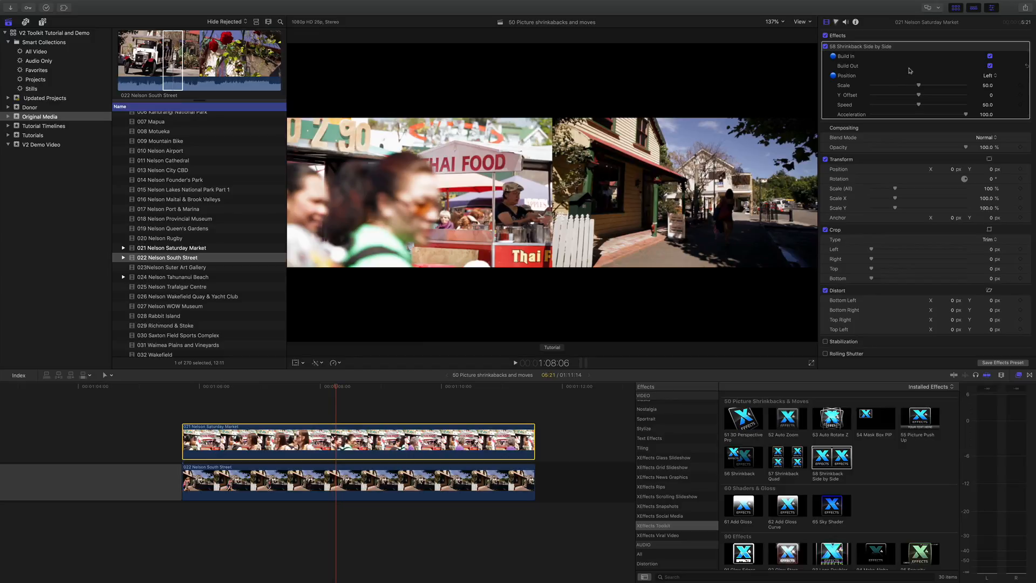
mouse_move(976, 71)
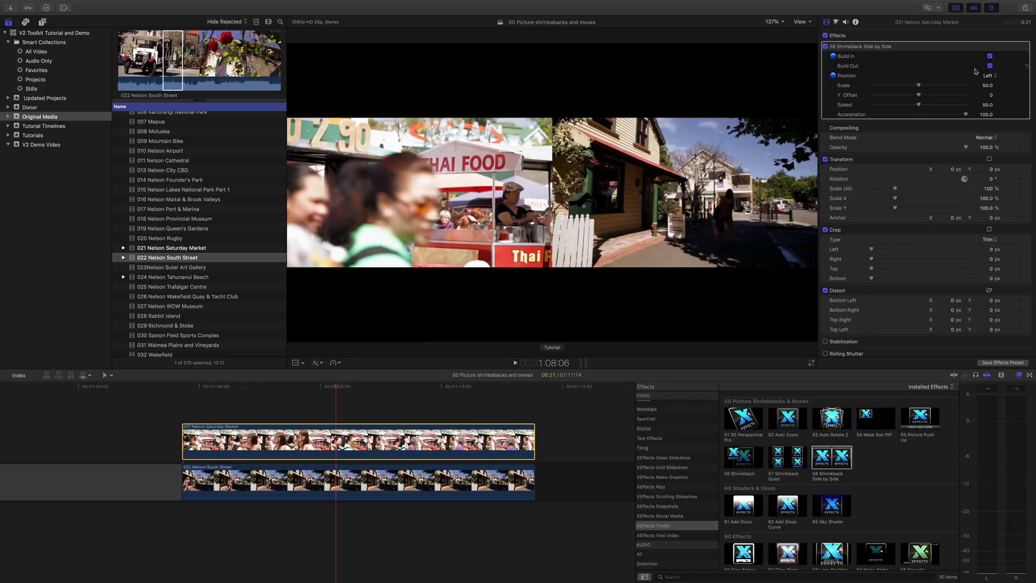
mouse_move(945, 121)
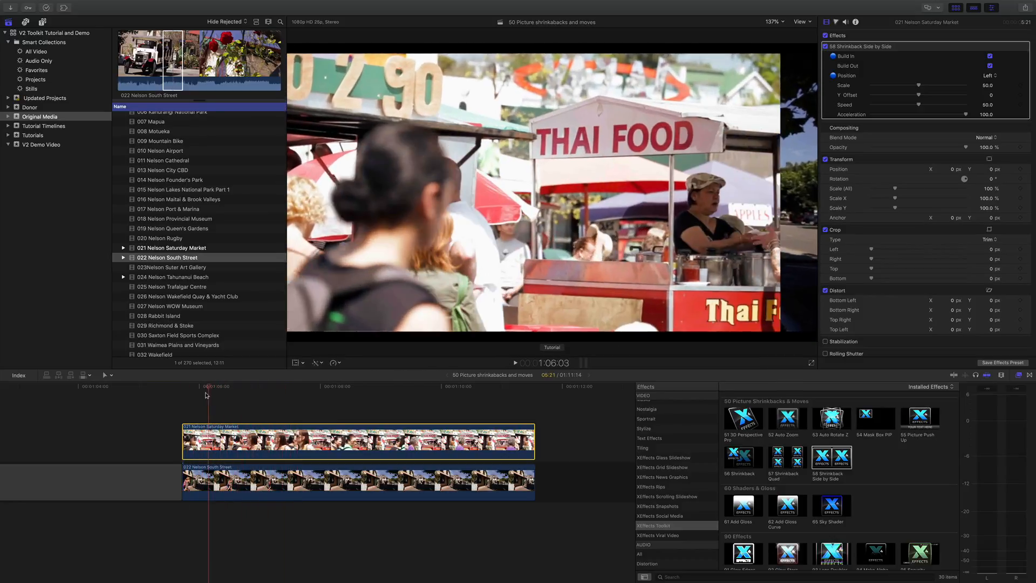
left_click(328, 386)
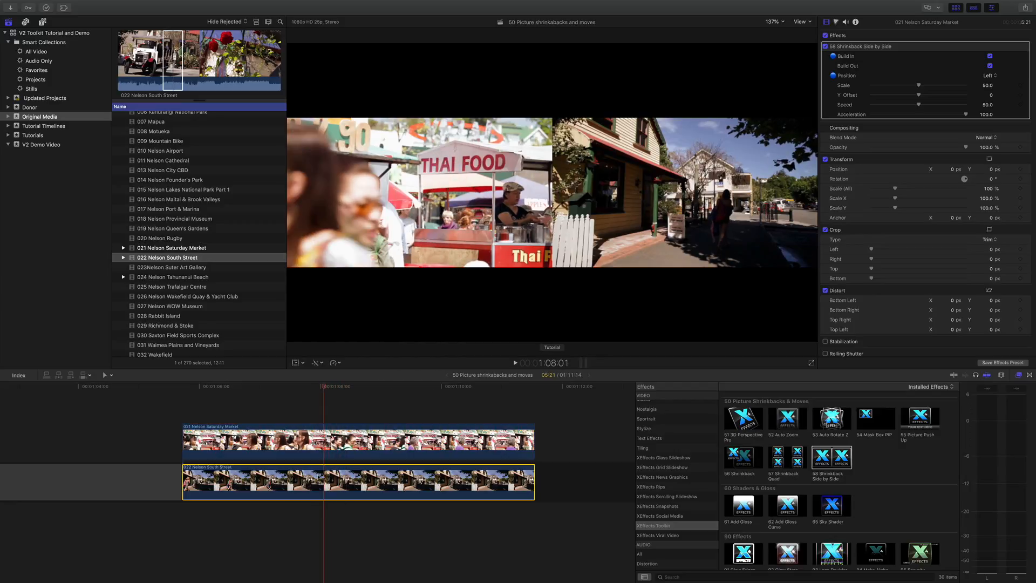
left_click(989, 75)
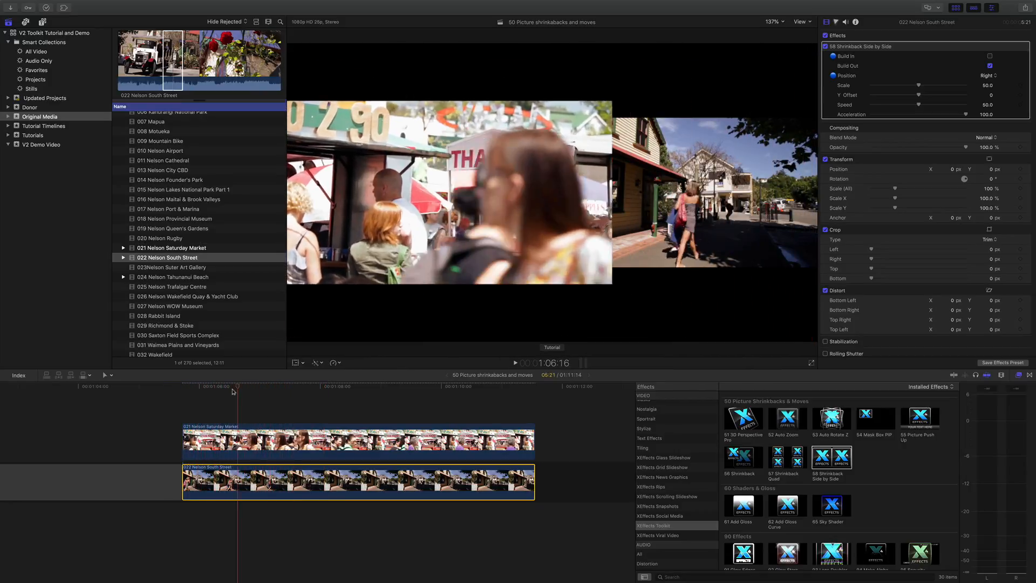
Step: Preview South Street and Saturday Market shrinking into side-by-side halves, then replay the split
left_click(284, 387)
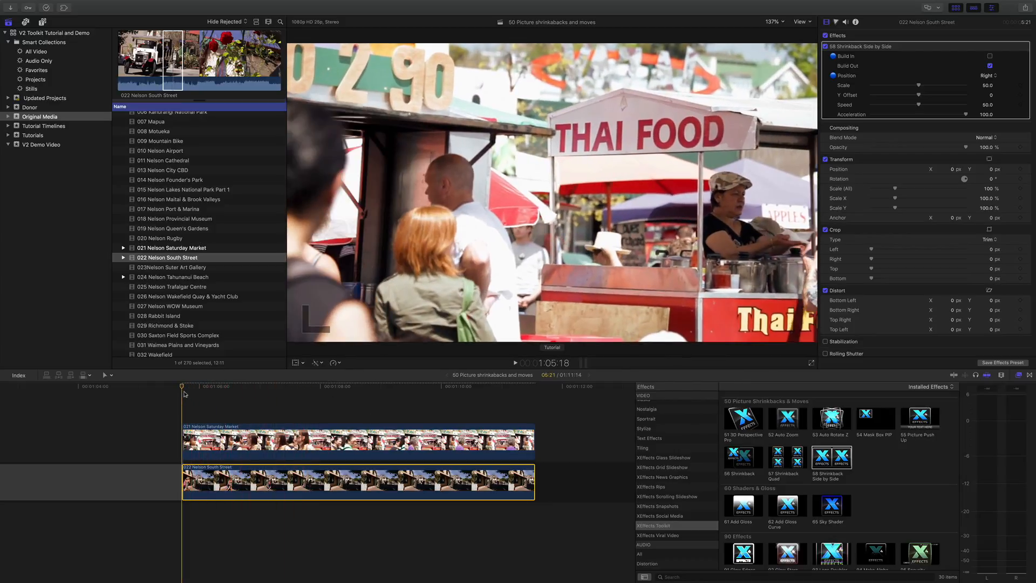
left_click(355, 386)
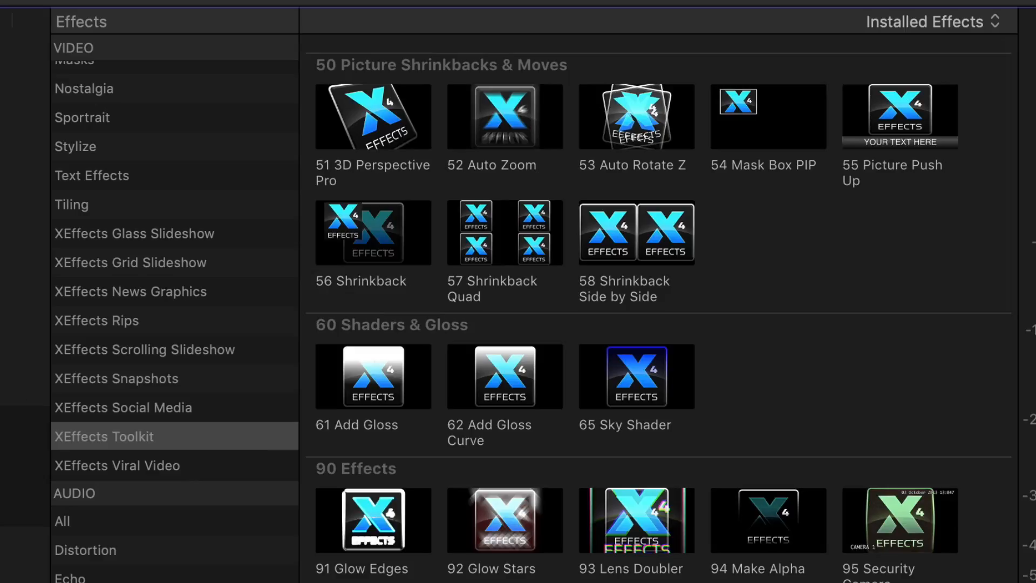
mouse_move(522, 316)
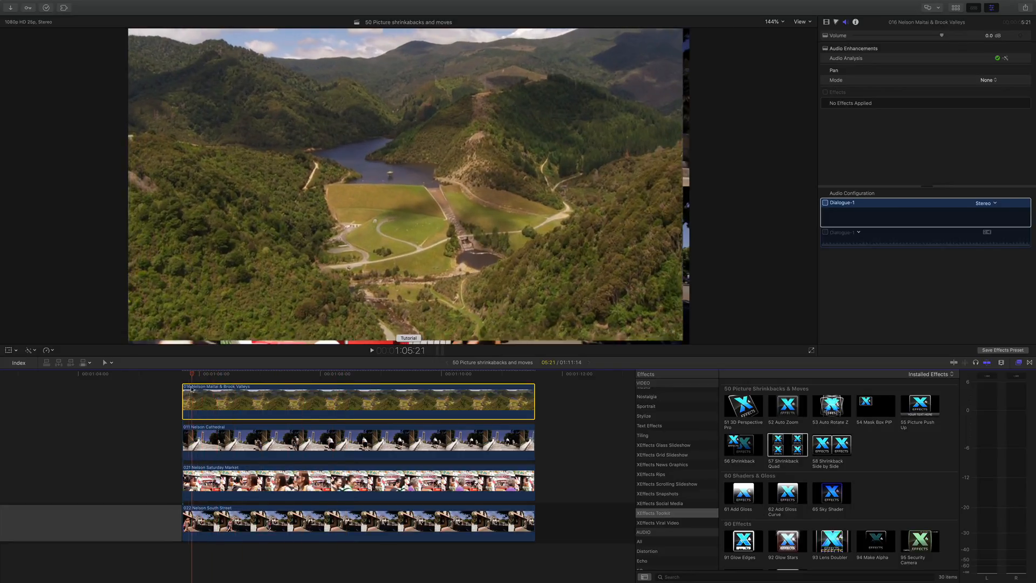
Step: Play the four-clip timeline, then set Brook Valleys' Shrinkback Quad Position to Top Left with Scale 50
left_click(271, 389)
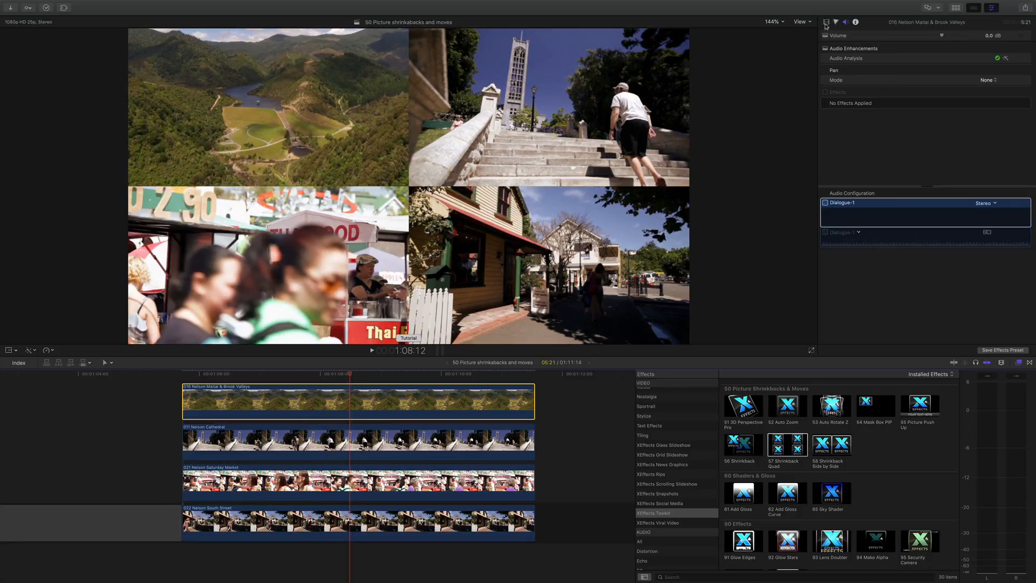
left_click(826, 22)
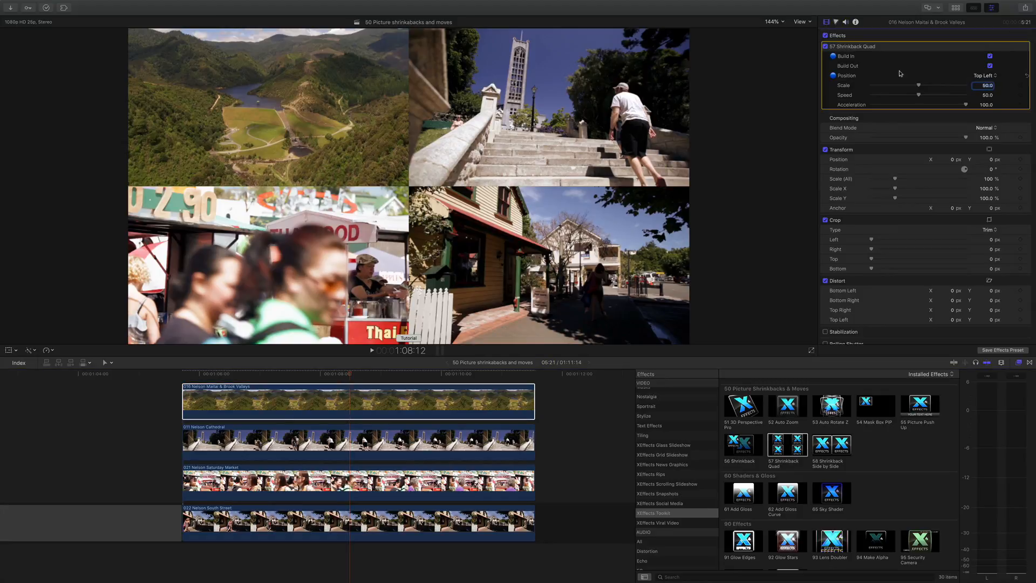
left_click(982, 74)
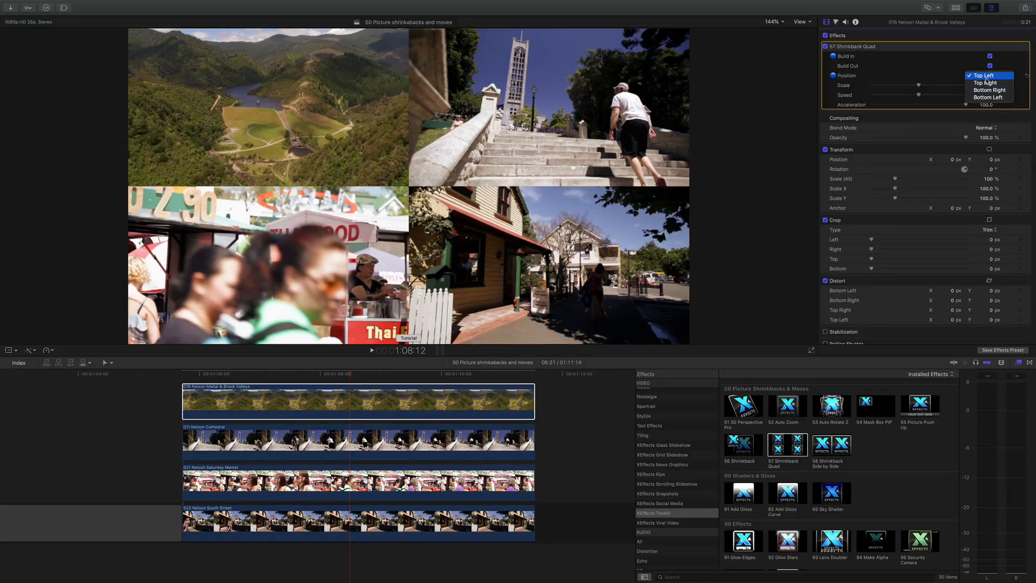
left_click(983, 74)
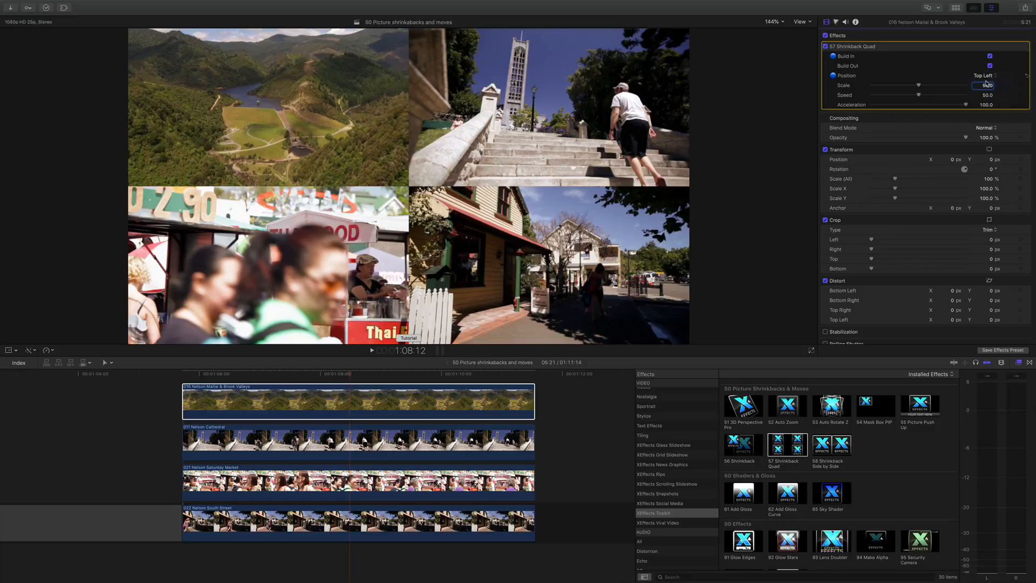
left_click(984, 75)
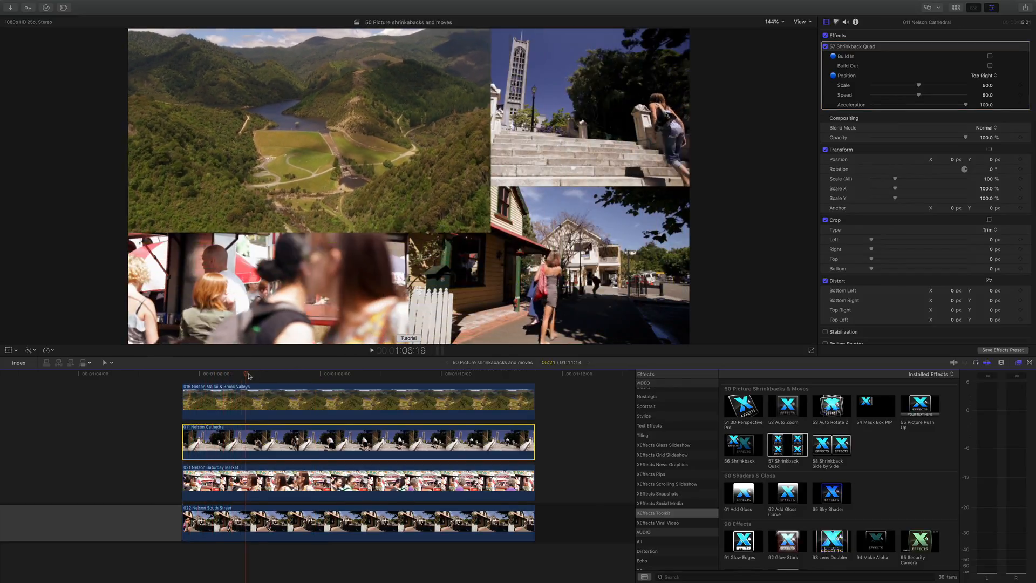
Step: Preview the clips shrinking into quarters and scrub ahead to the completed quad split
left_click(319, 374)
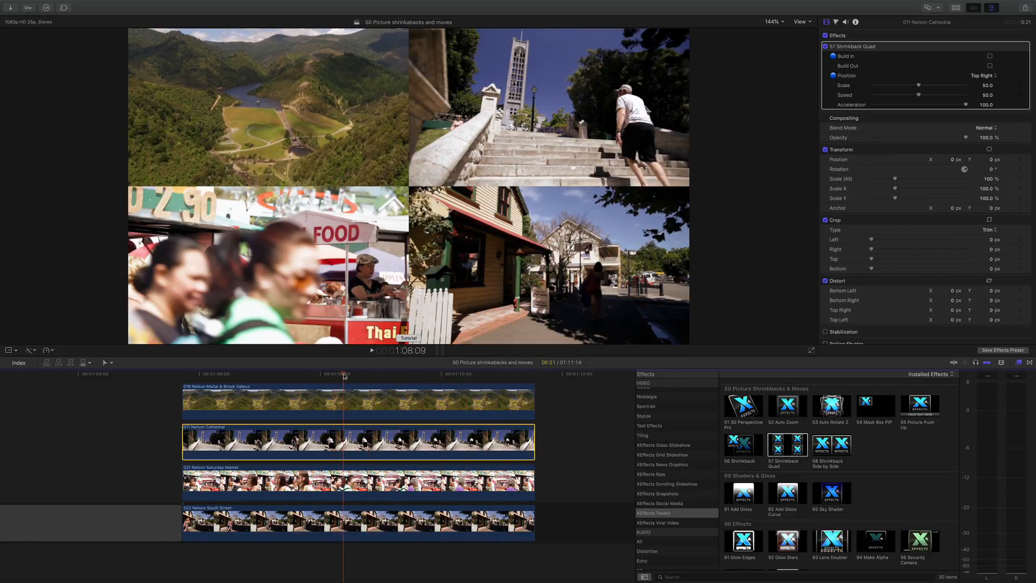
left_click(348, 373)
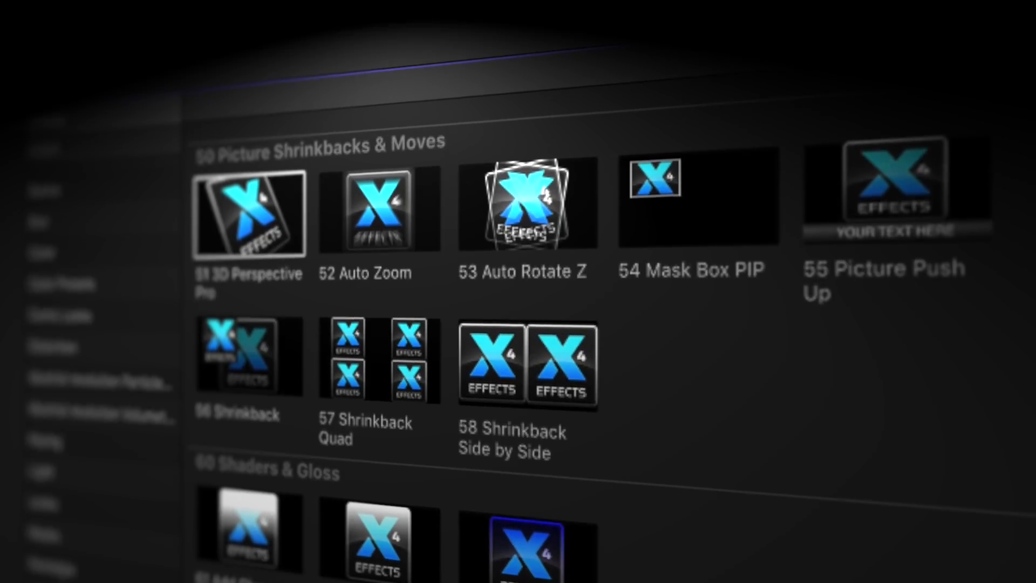
scroll("down", 3)
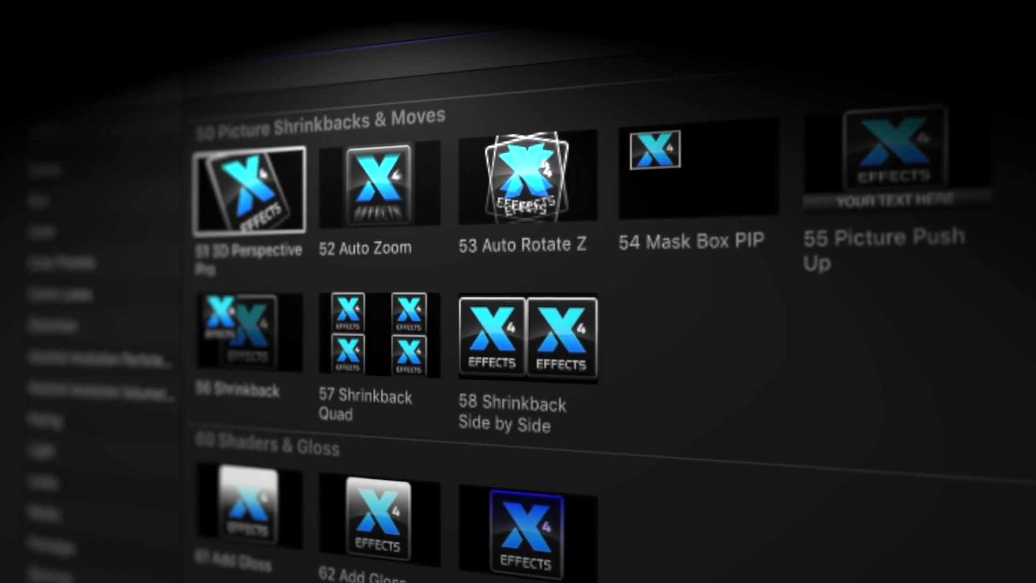
scroll("down", 3)
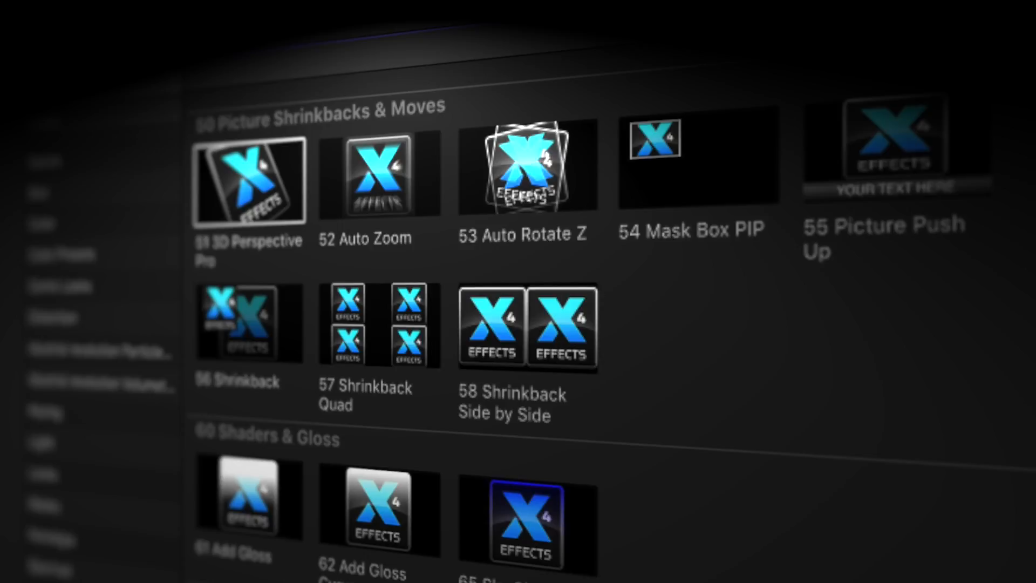